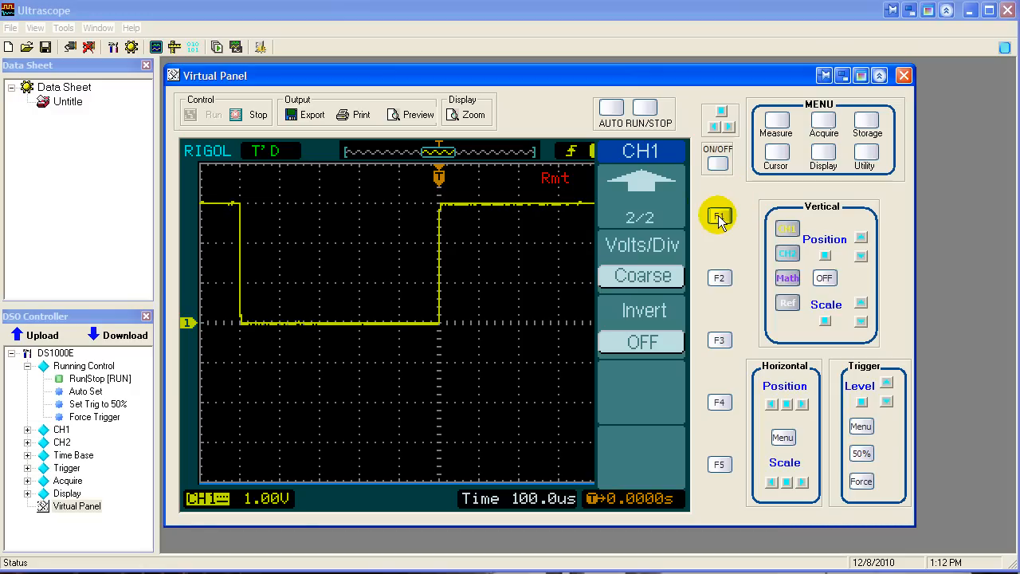
Dismiss the CH1 menu so the full square wave and 1.48V trigger readout are visible.
left_click(718, 215)
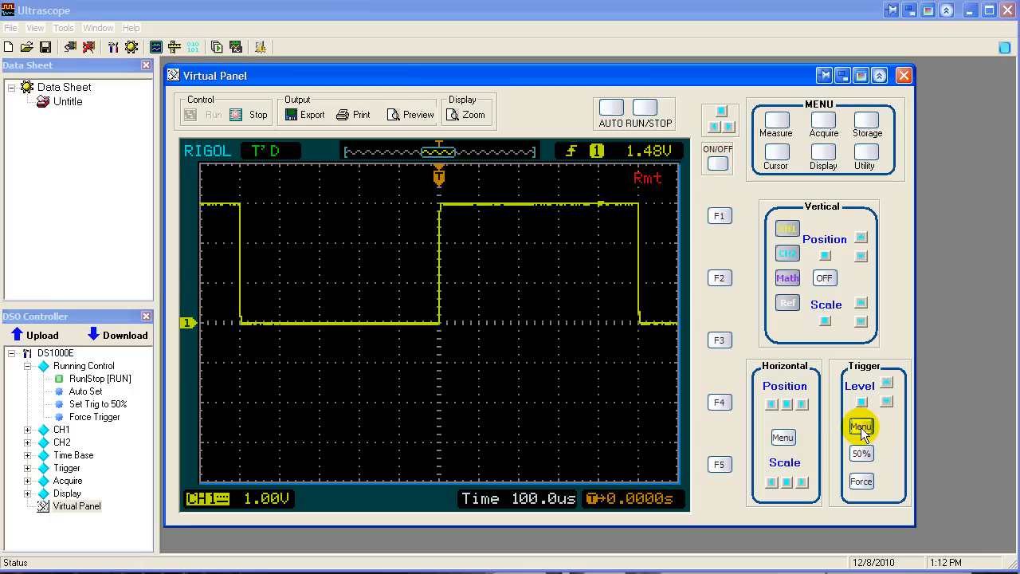
In the Trigger menu, change Sweep from Auto to Normal with edge mode and CH1 source.
left_click(860, 425)
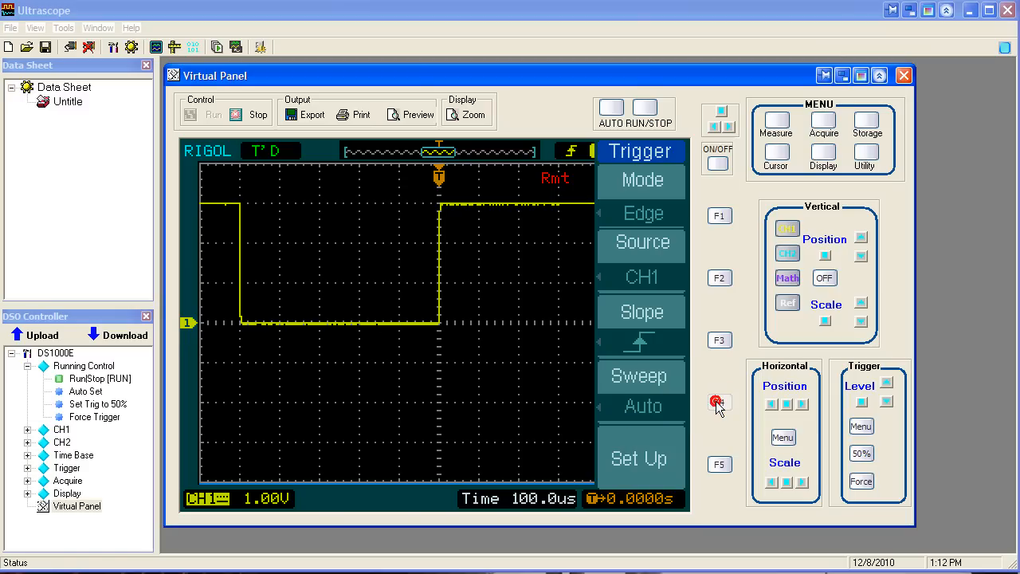
left_click(717, 402)
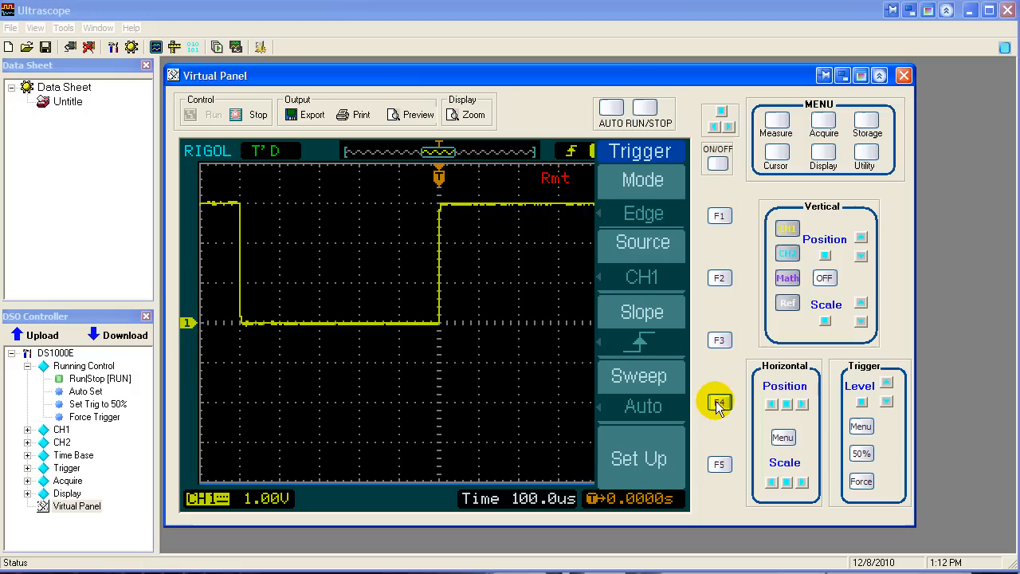
left_click(717, 401)
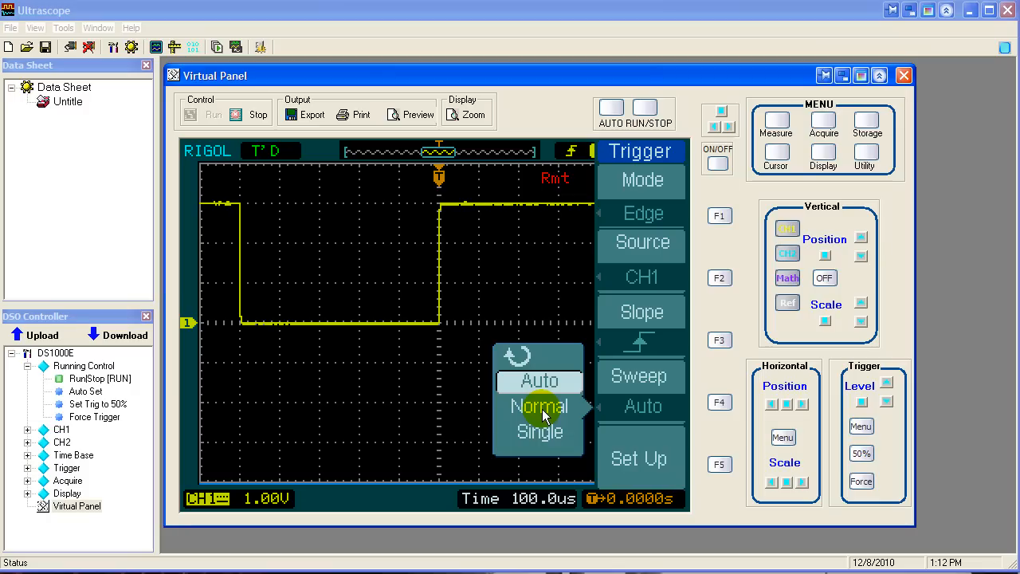
left_click(538, 406)
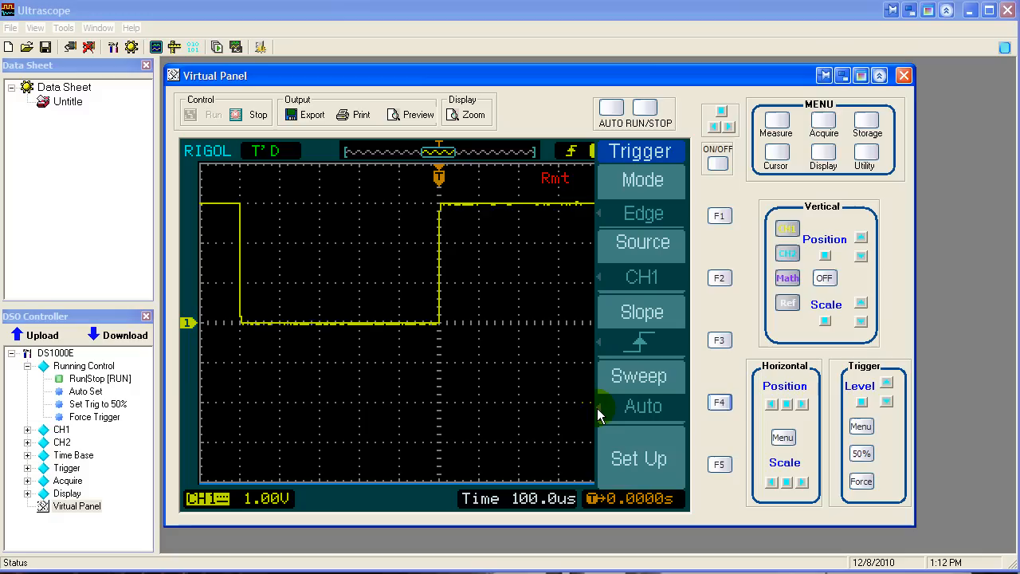
left_click(642, 406)
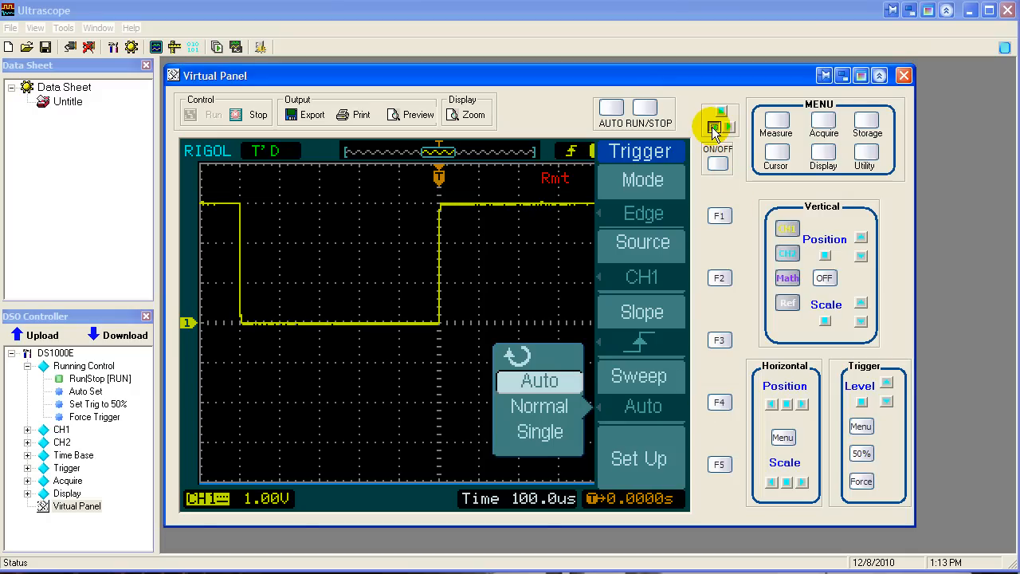
left_click(538, 407)
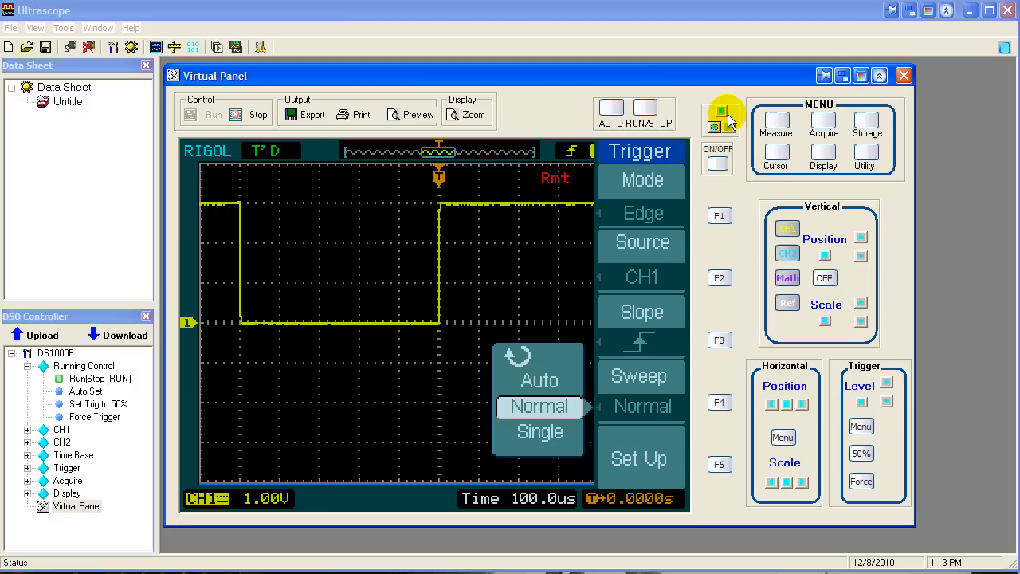
Confirm Normal sweep and raise the trigger level through about 920mV to 1.08V.
left_click(717, 110)
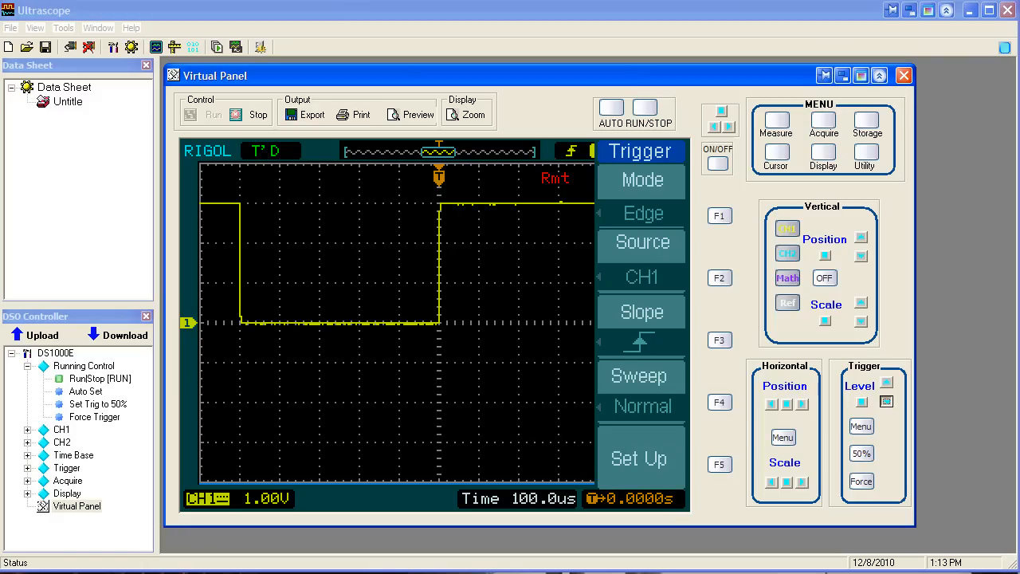
left_click(886, 386)
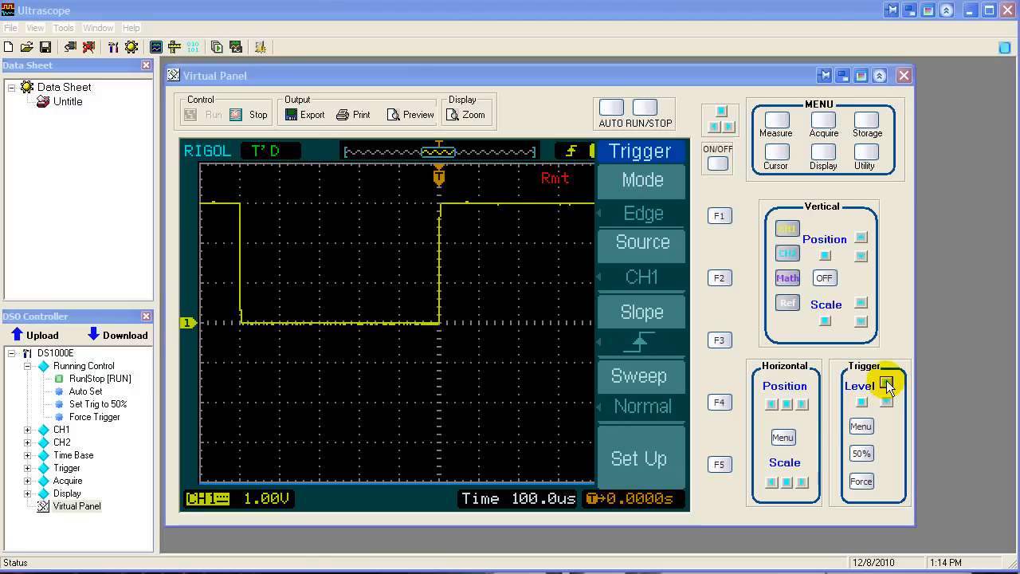
left_click(886, 384)
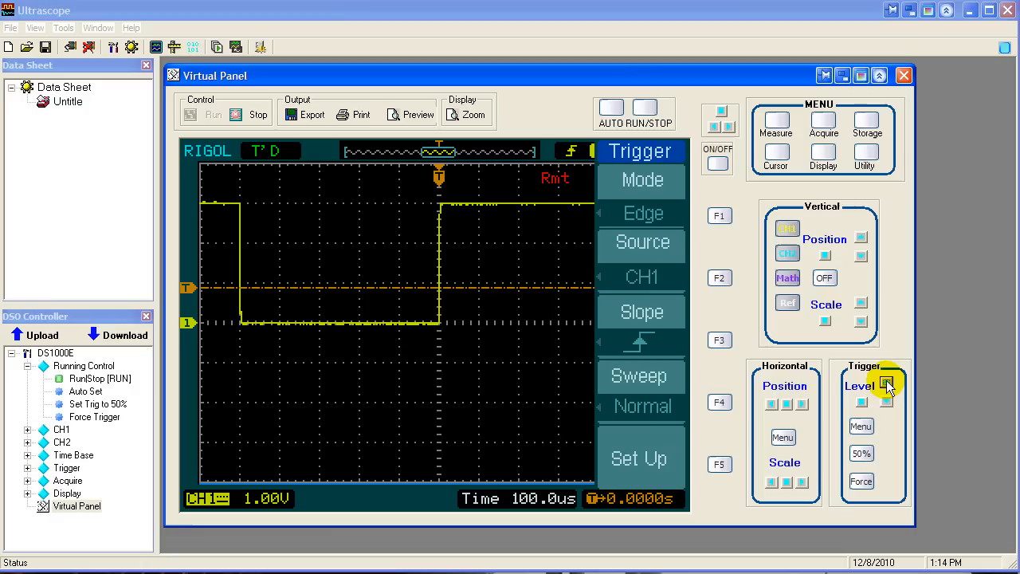
left_click(886, 402)
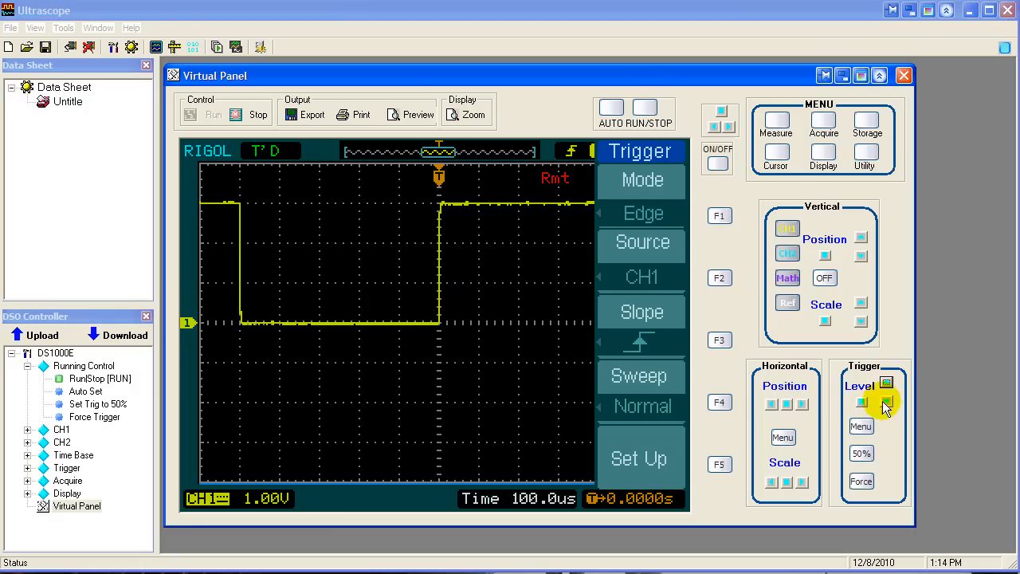
left_click(886, 384)
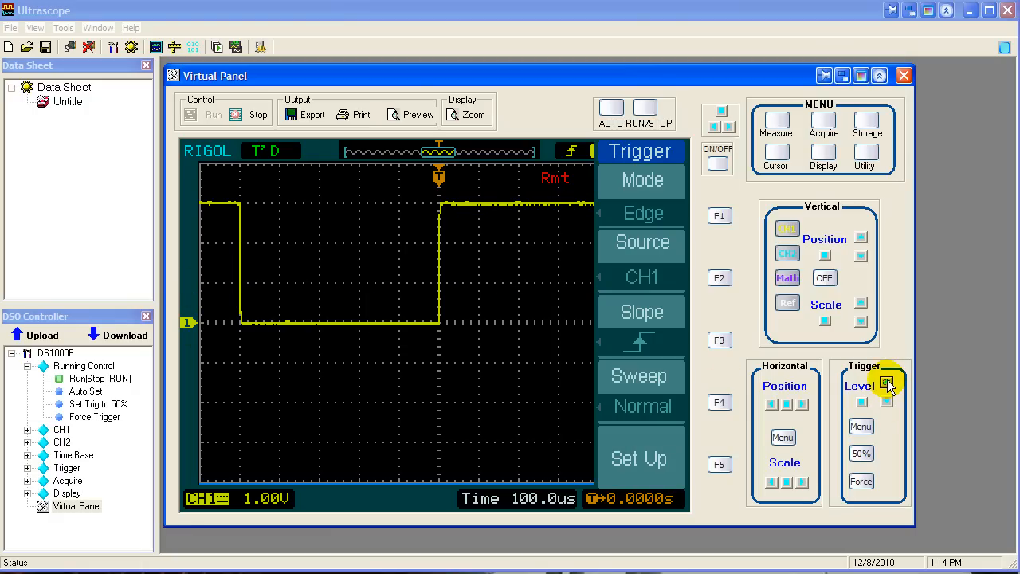
left_click(886, 383)
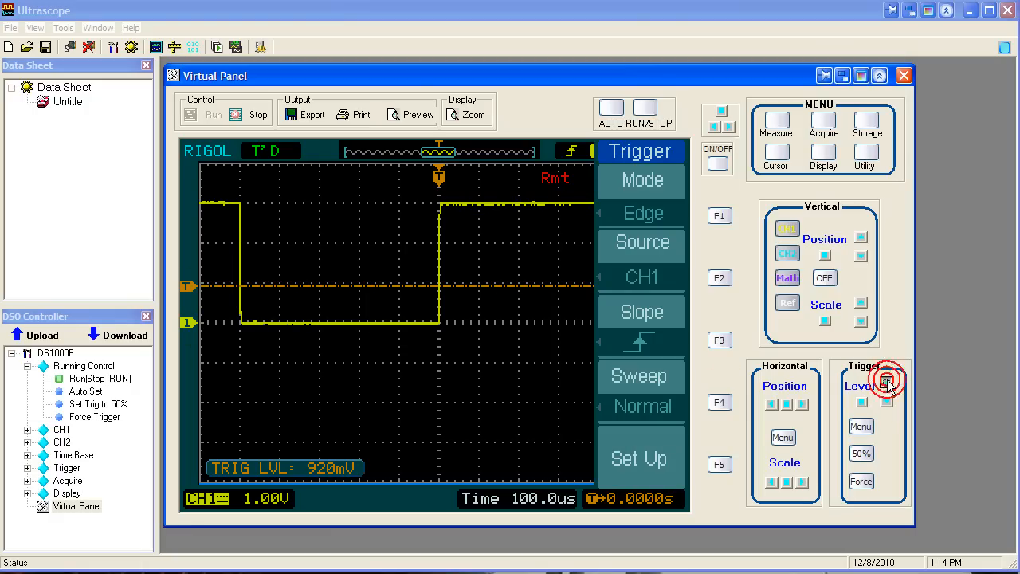
left_click(886, 382)
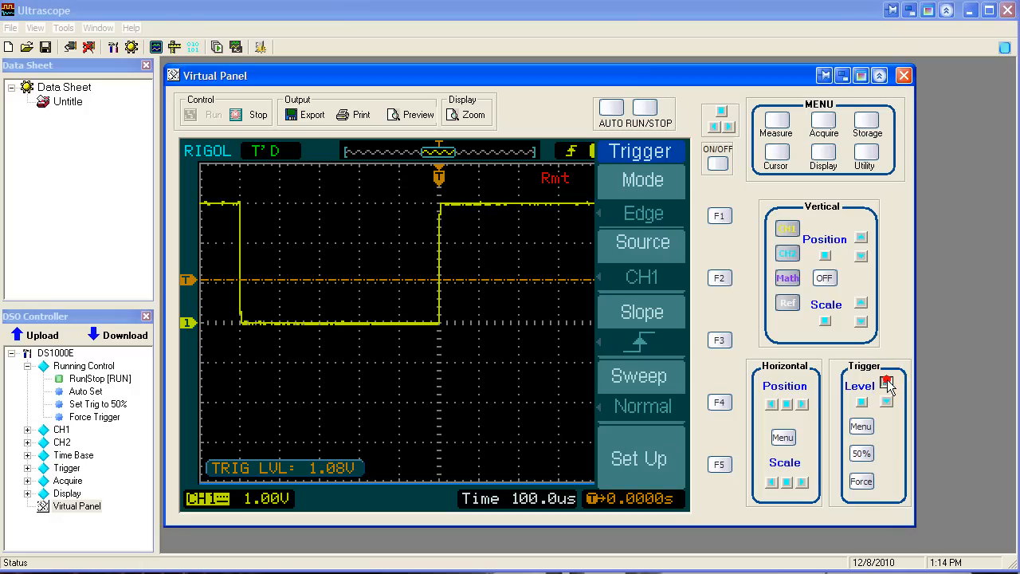
Raise the trigger level further through 1.44V up near the top of the square wave.
left_click(886, 384)
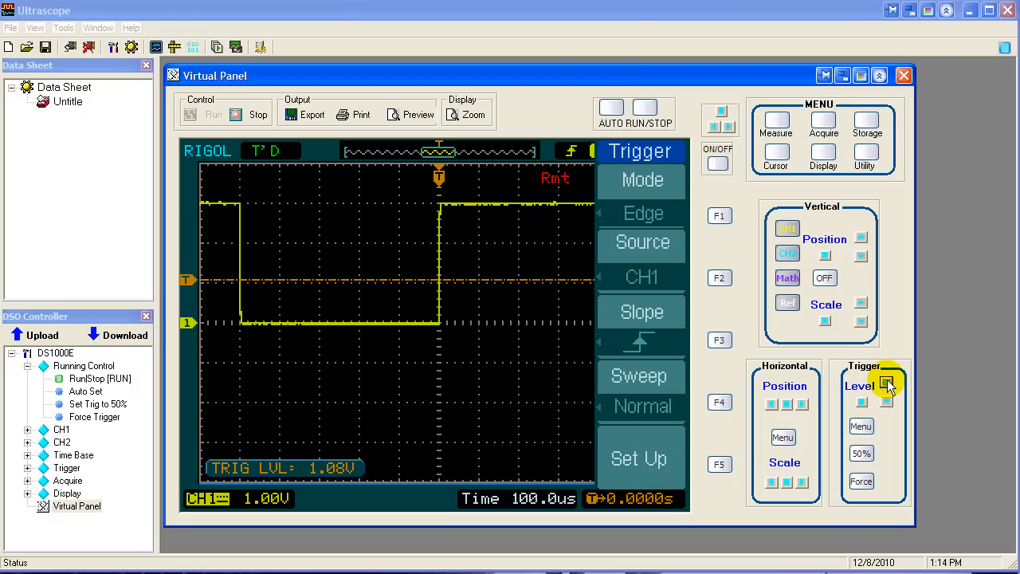
left_click(886, 380)
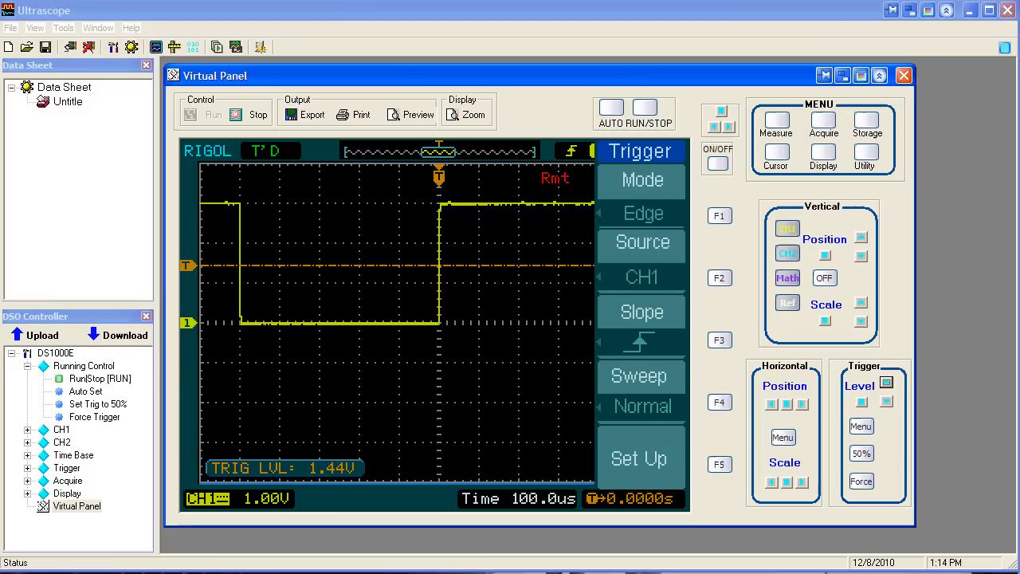
left_click(886, 383)
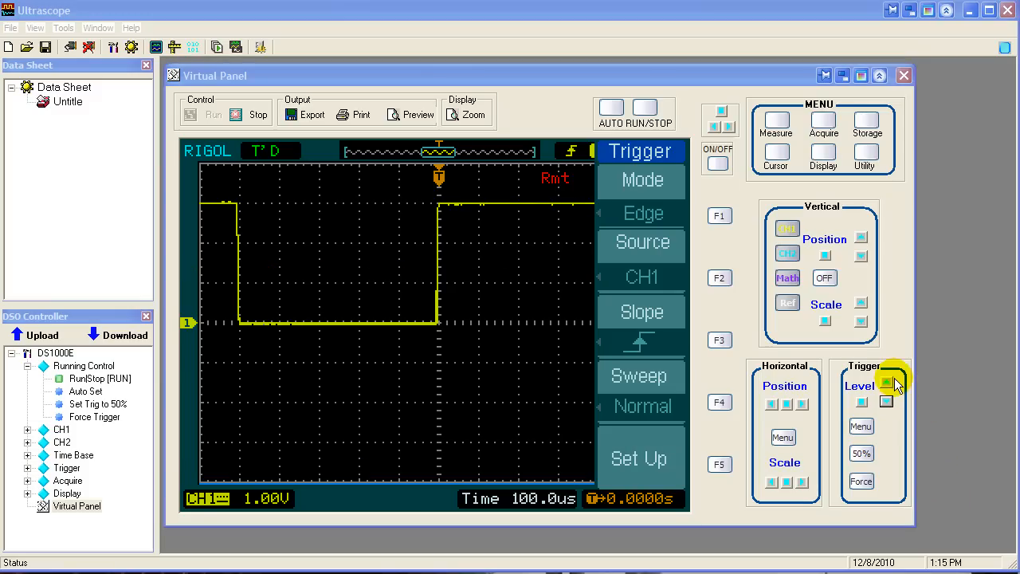
left_click(886, 398)
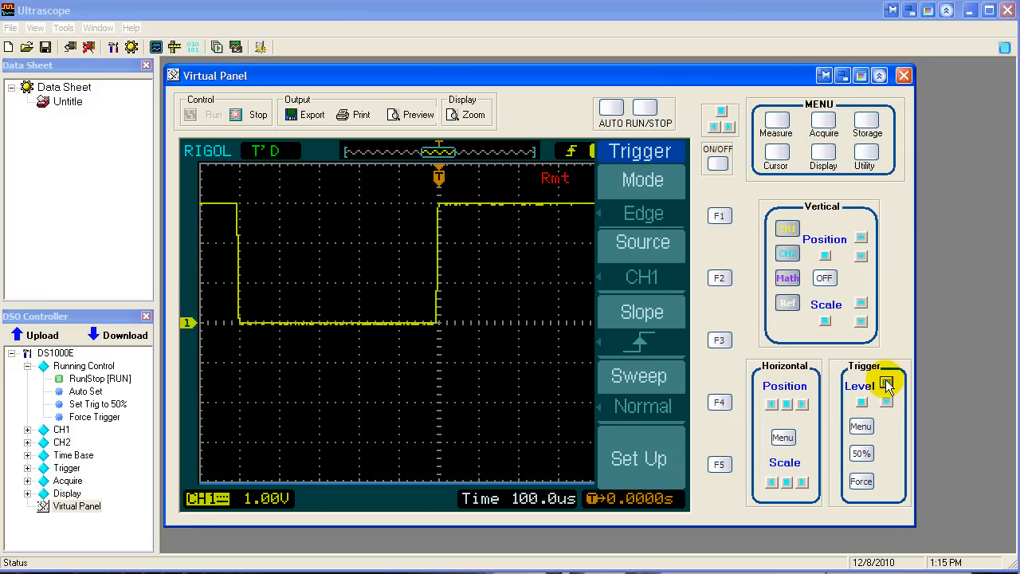
left_click(887, 383)
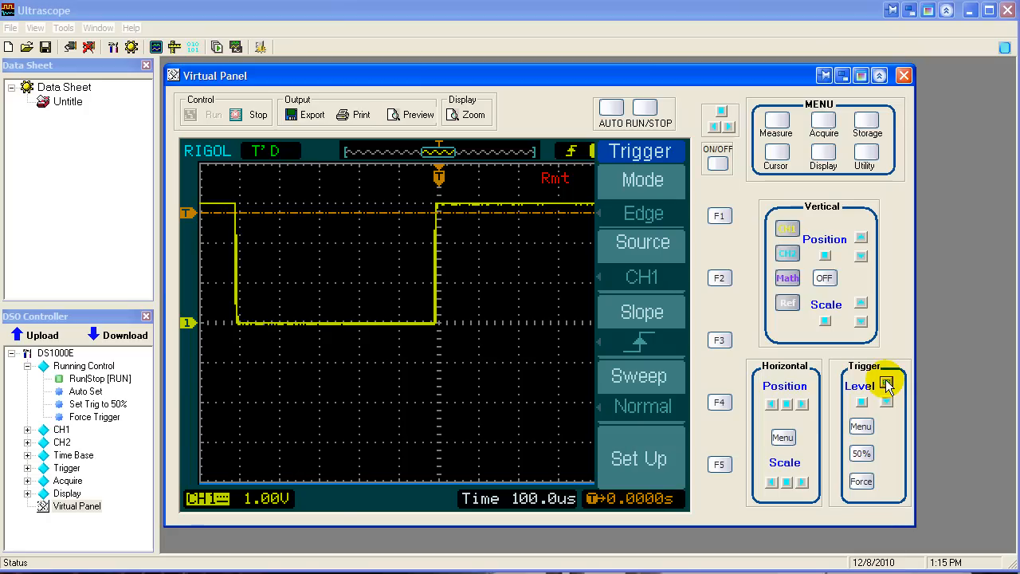
left_click(886, 384)
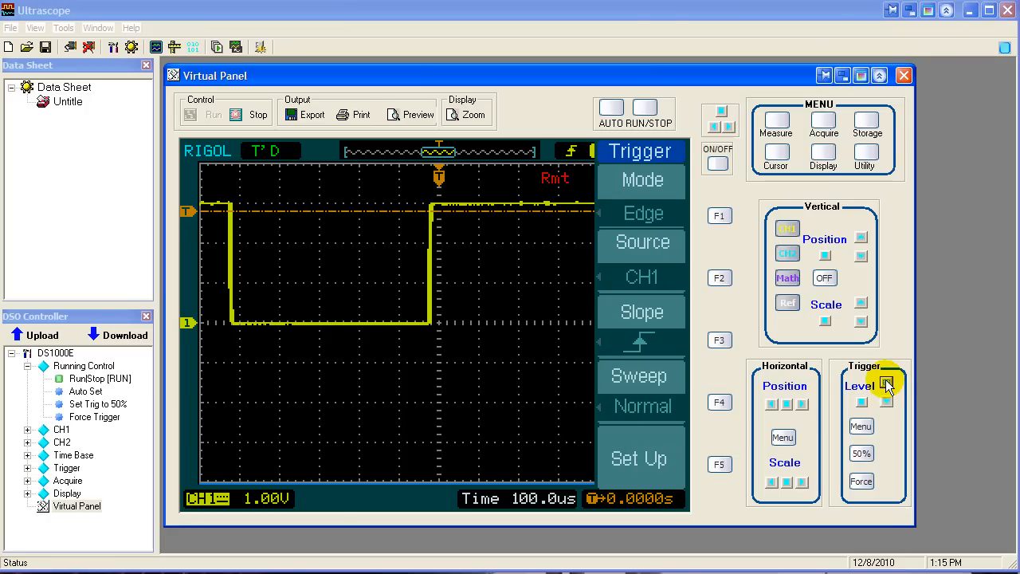
left_click(888, 386)
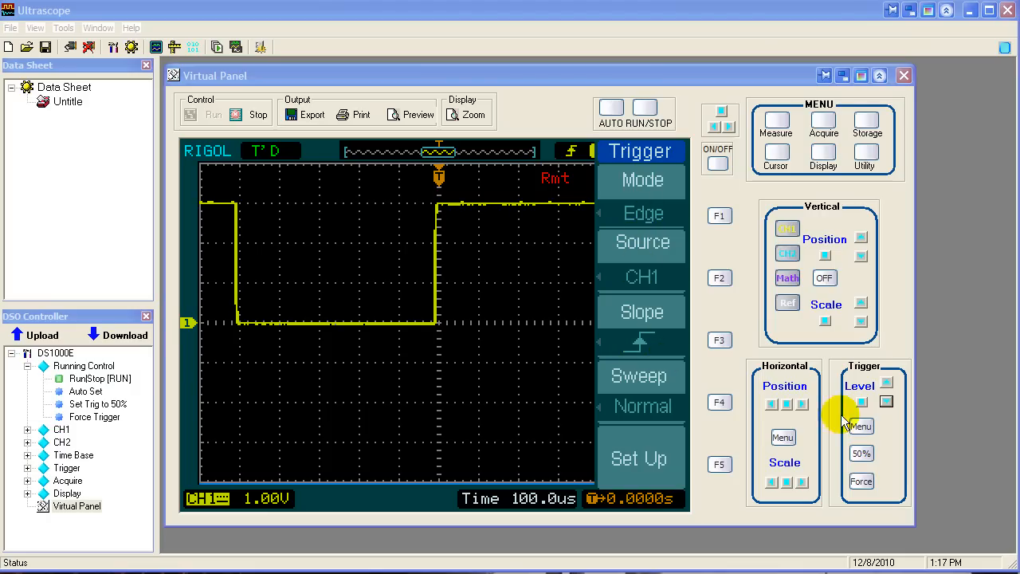
Push the trigger level through 2.80V, 2.88V and 2.92V past the wave top so status reads WAIT.
left_click(886, 382)
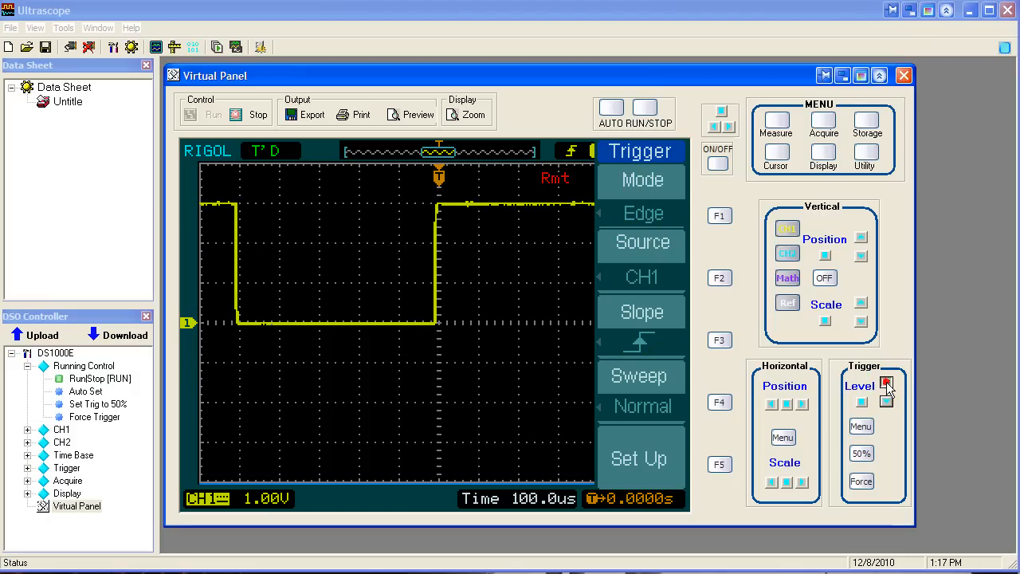
left_click(886, 384)
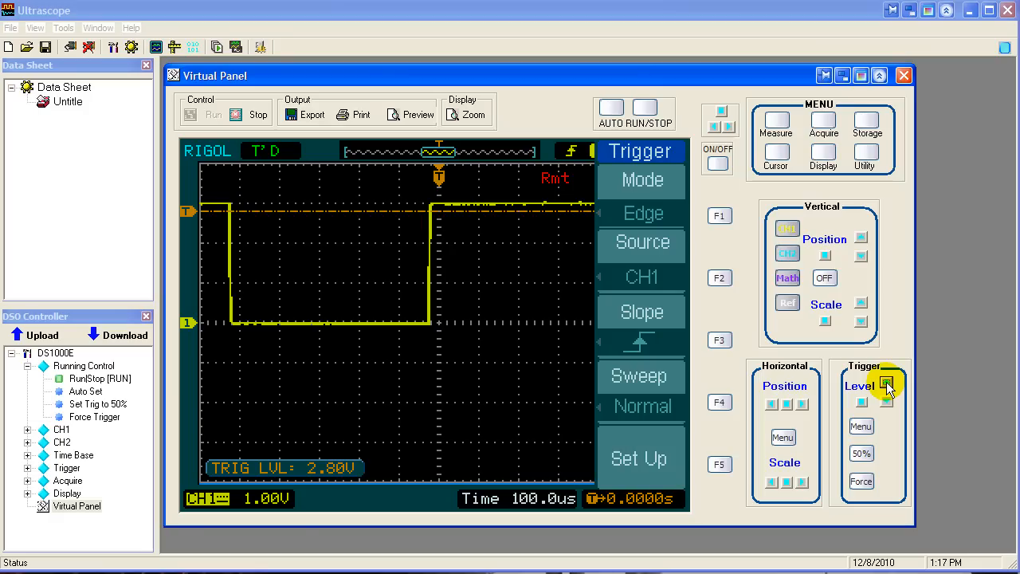
left_click(886, 384)
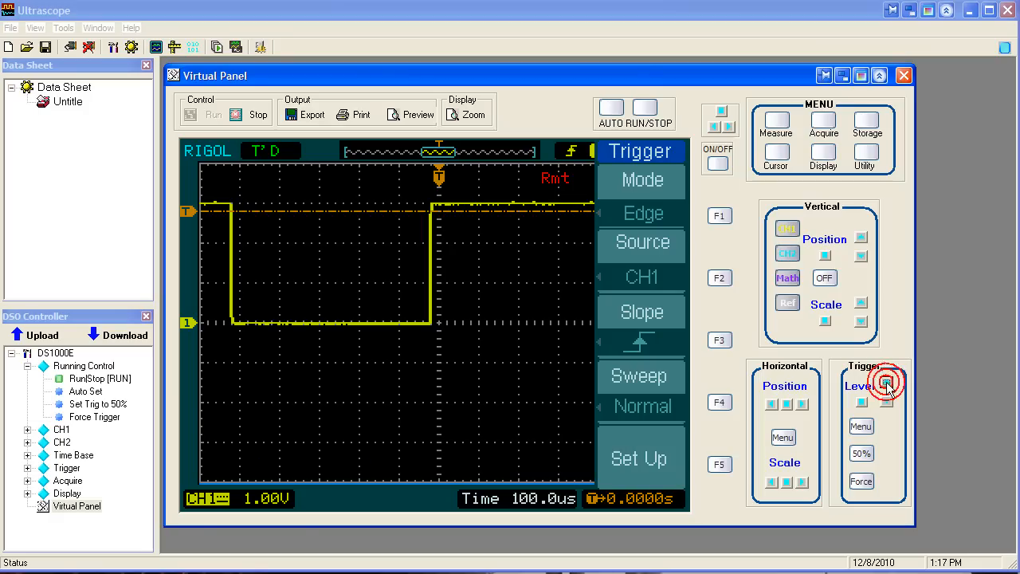
left_click(886, 383)
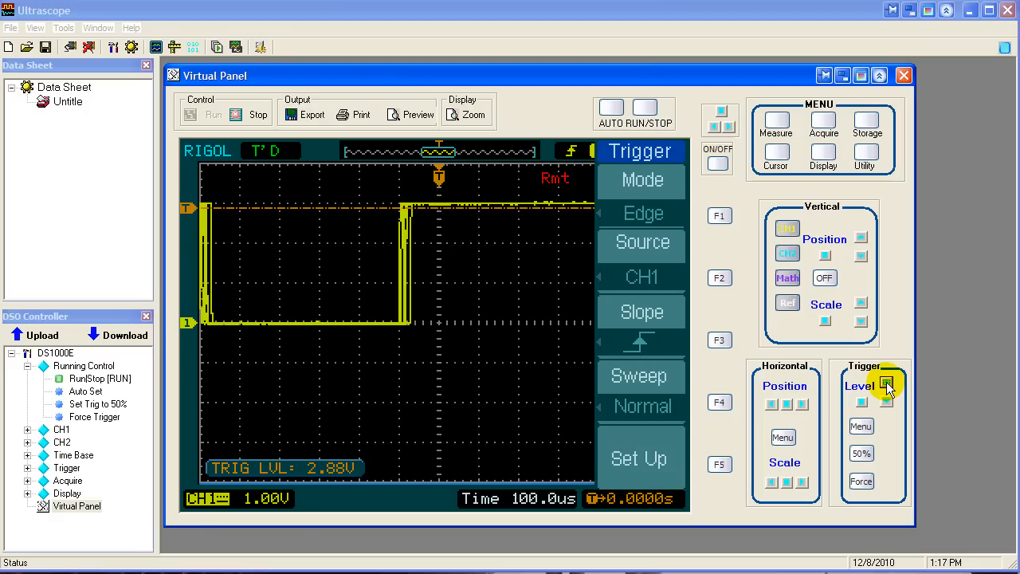
left_click(886, 383)
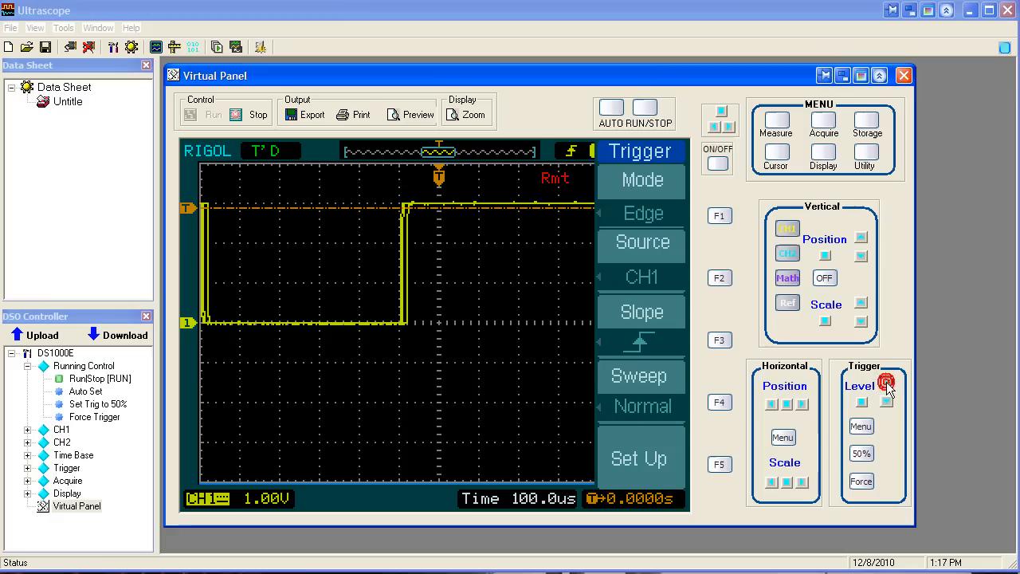
left_click(886, 384)
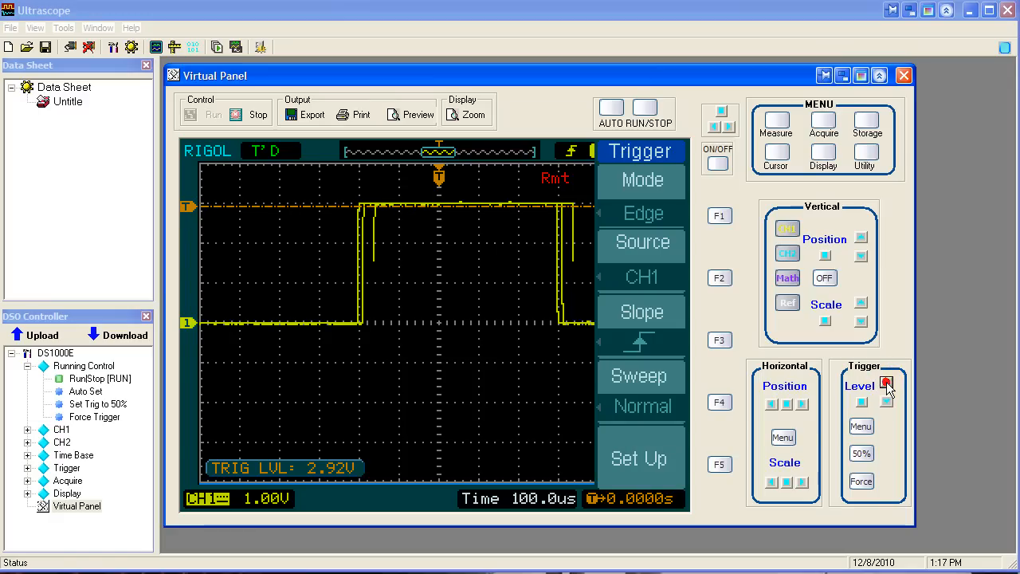
left_click(886, 383)
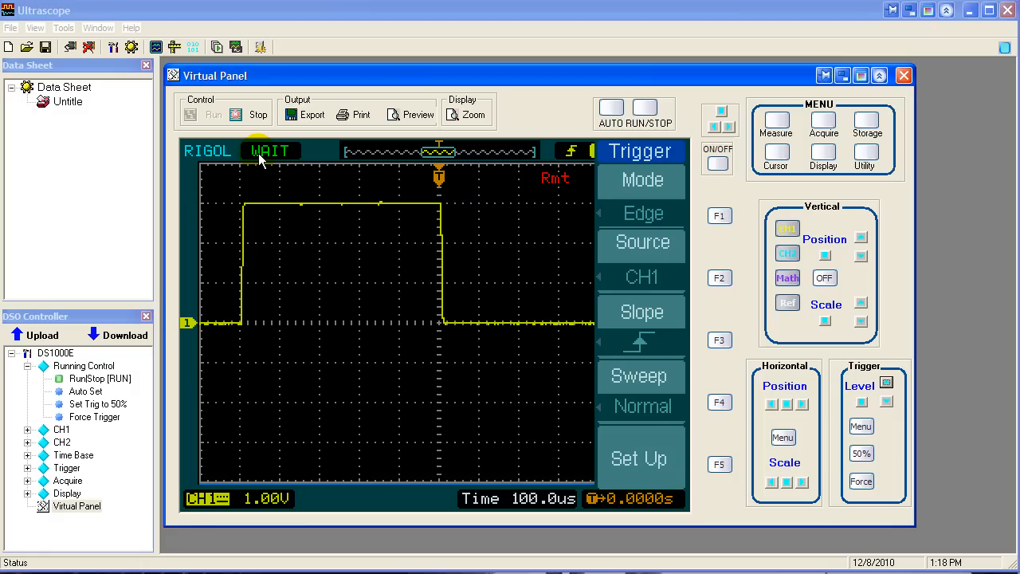
mouse_move(268, 245)
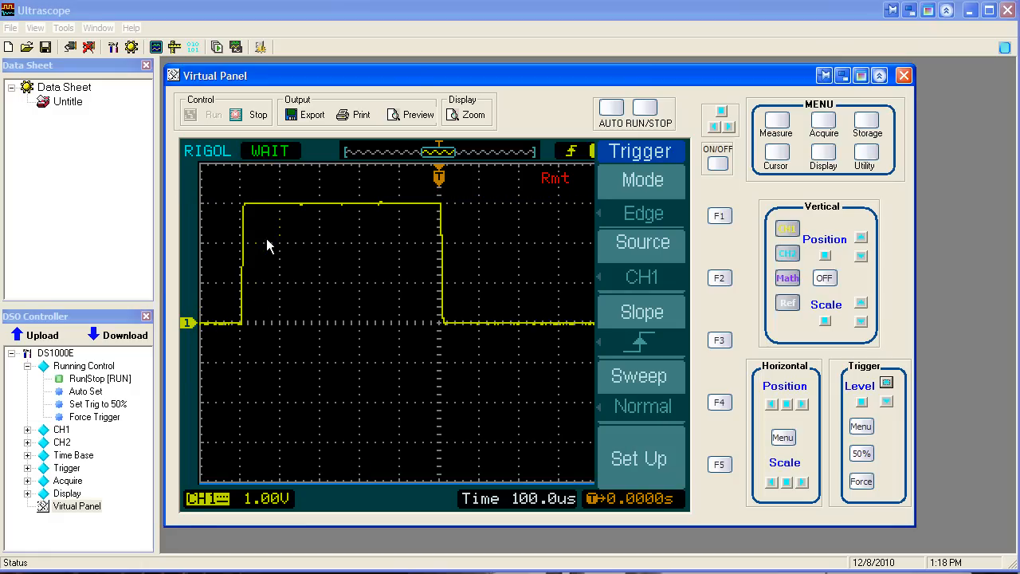
mouse_move(582, 336)
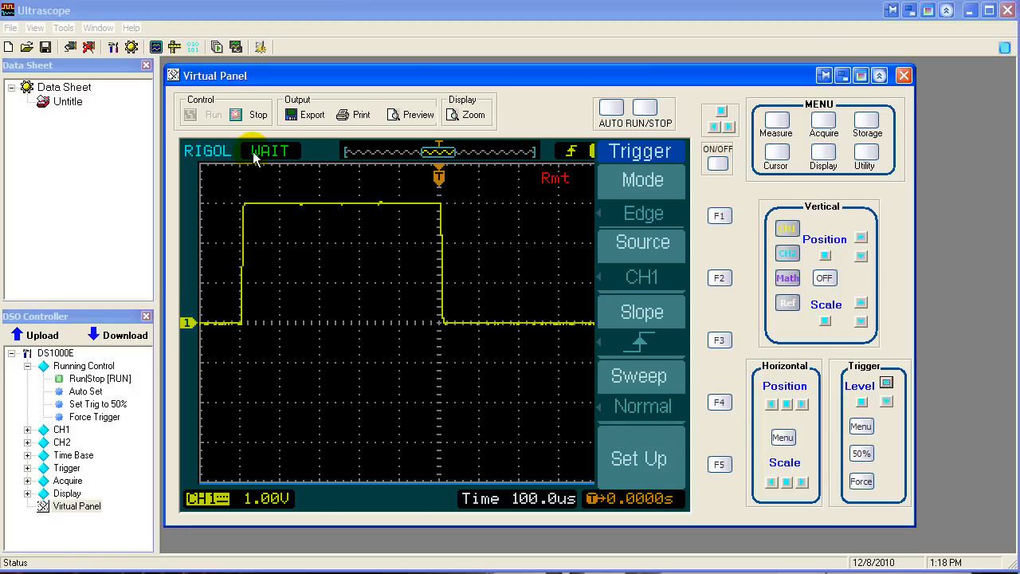
mouse_move(268, 158)
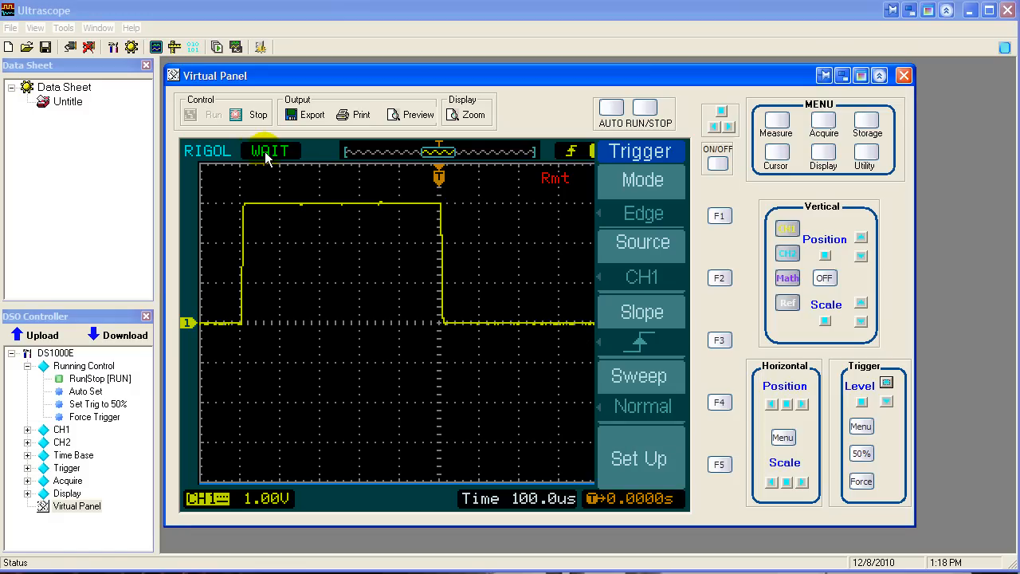
Stop the acquisition so the status changes from WAIT to STOP.
left_click(645, 109)
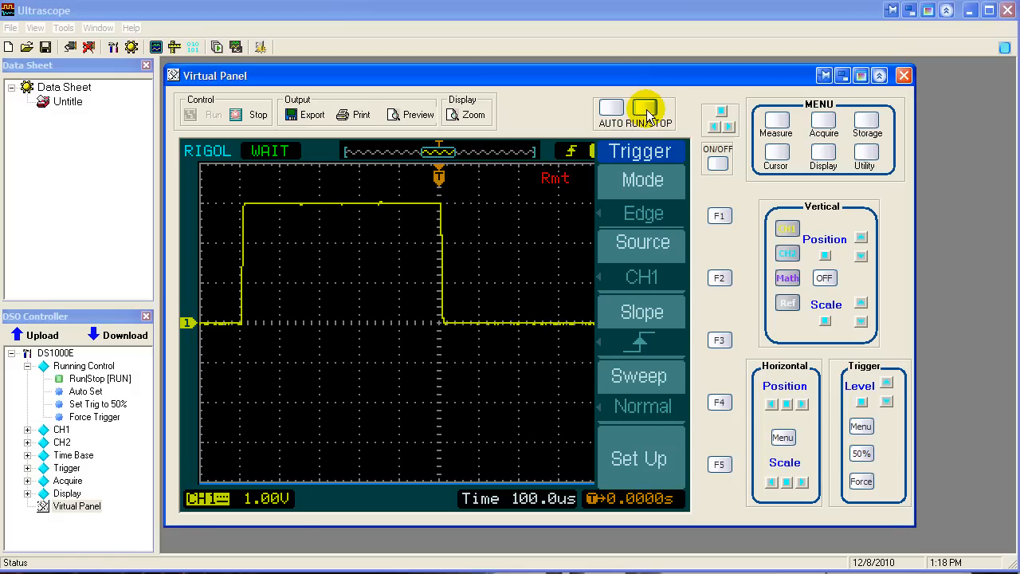
left_click(650, 115)
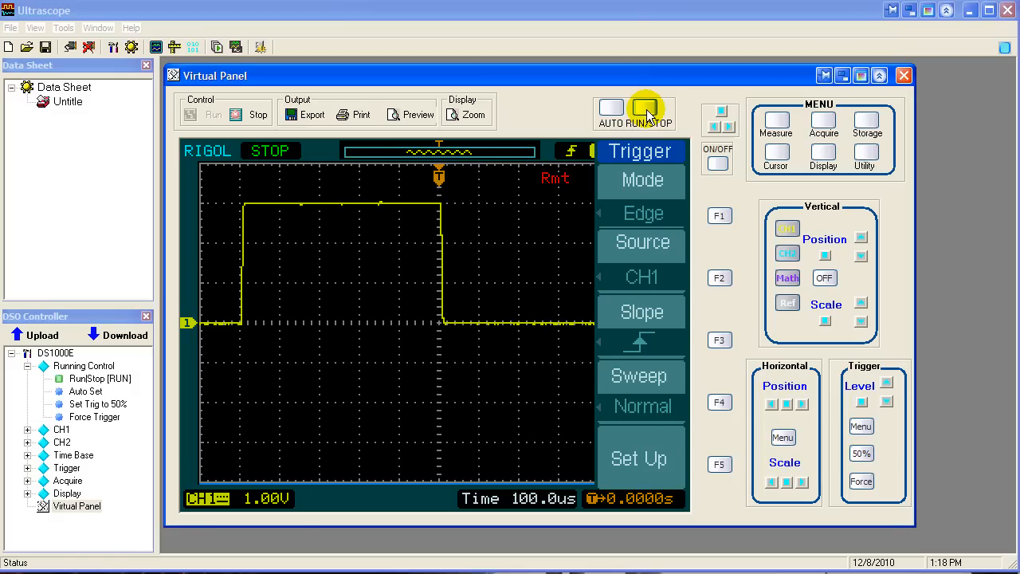
mouse_move(896, 454)
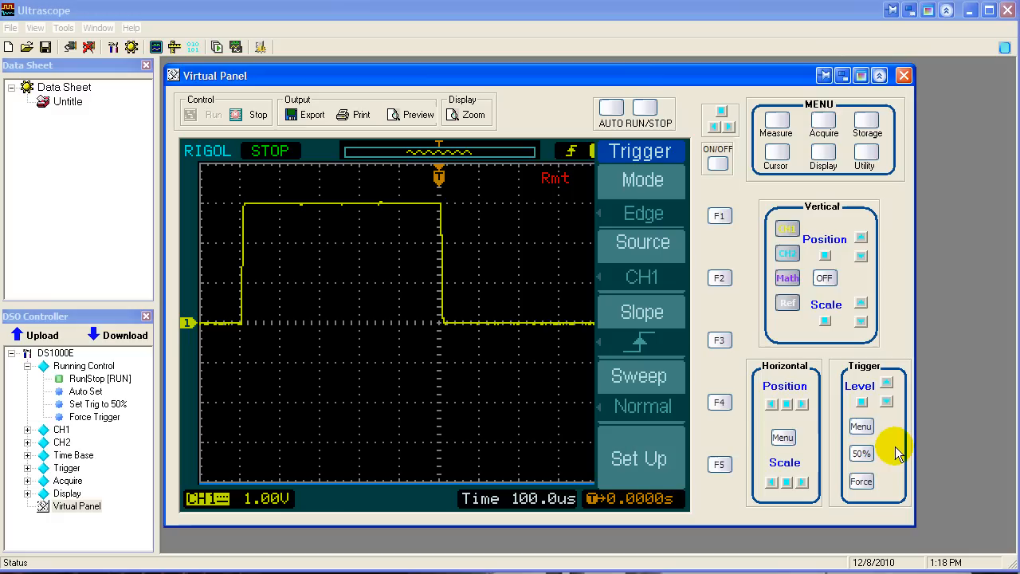
mouse_move(459, 198)
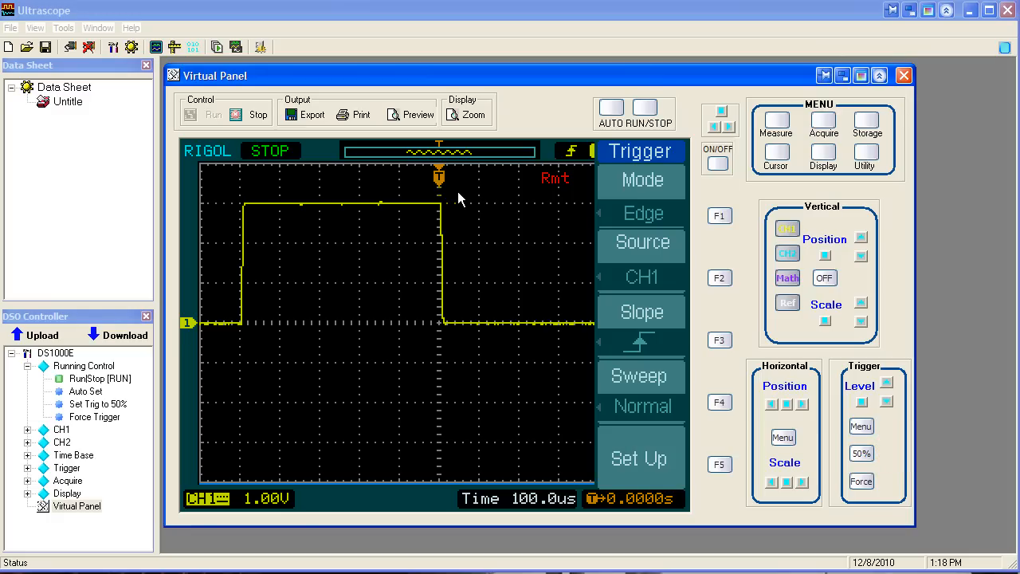
mouse_move(521, 378)
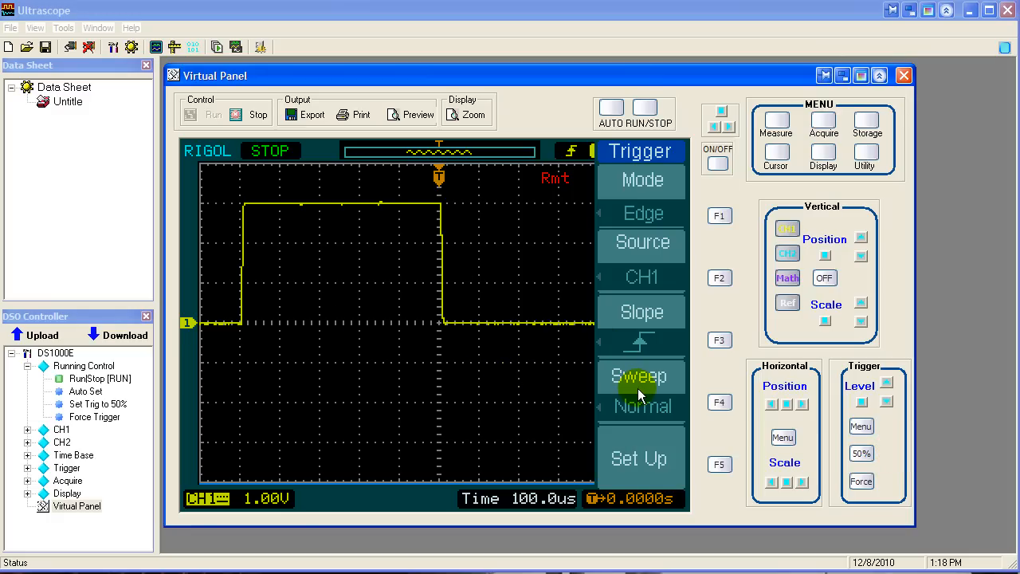
mouse_move(459, 327)
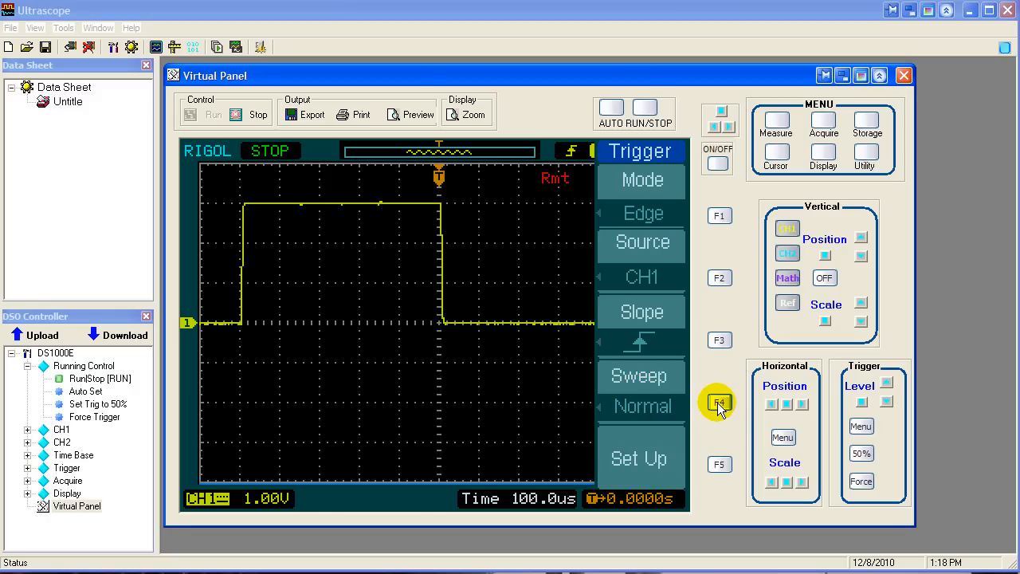
Set Sweep to Auto and tweak the trigger level so the untriggered trace jitters.
left_click(639, 376)
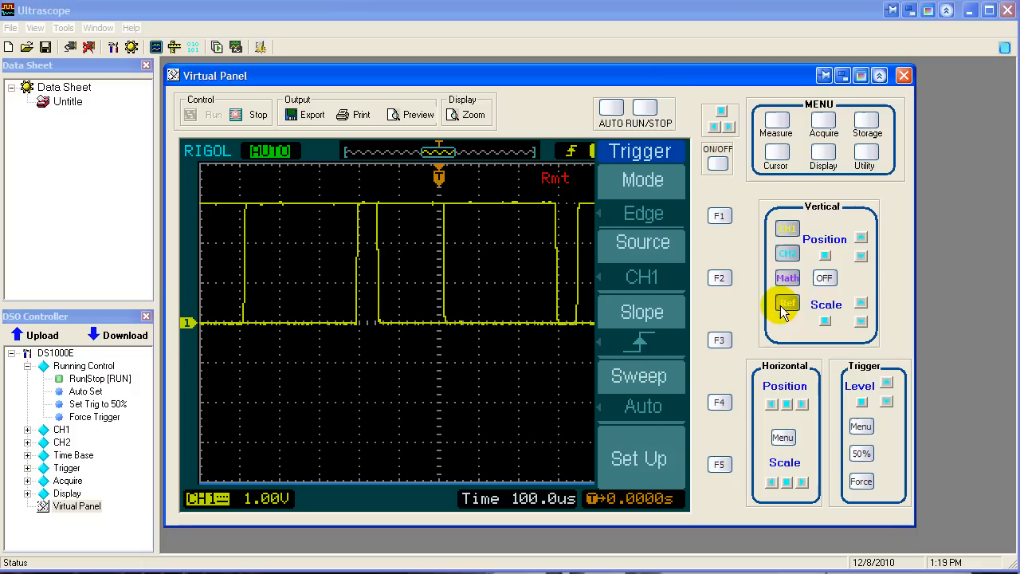
left_click(886, 381)
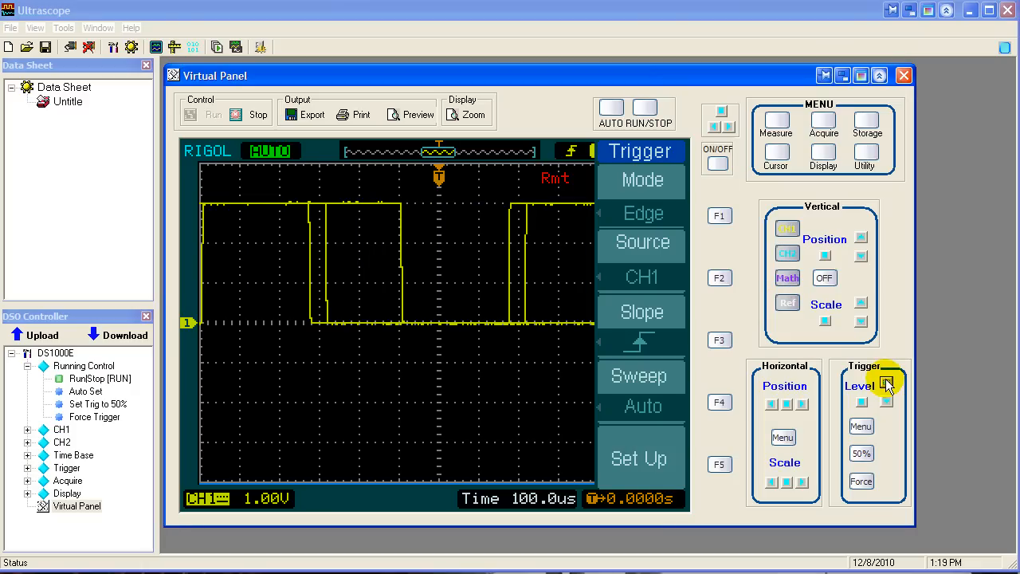
left_click(886, 384)
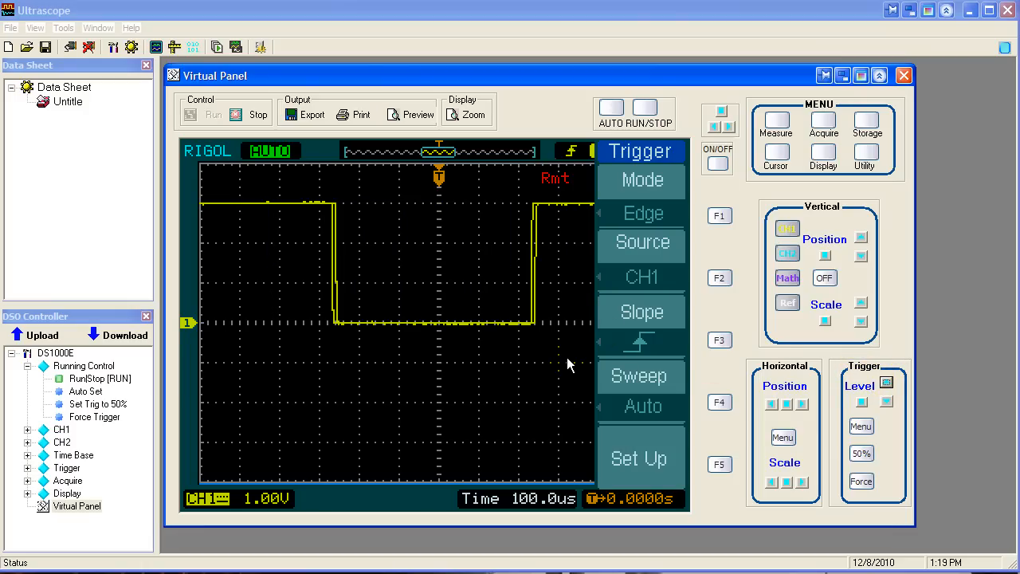
left_click(717, 402)
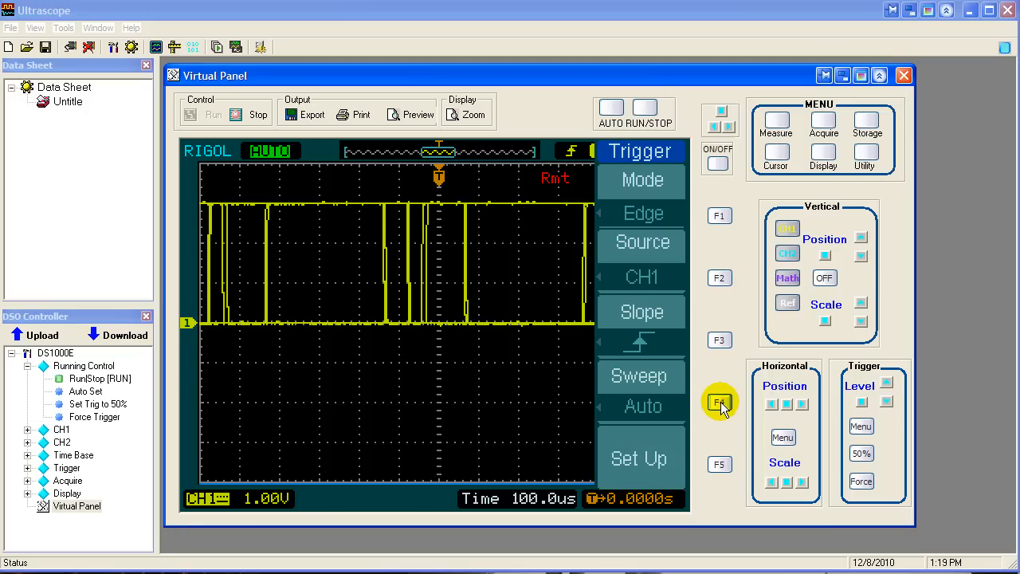
Set Sweep back to Normal so the status reads WAIT with one steady cycle.
left_click(717, 401)
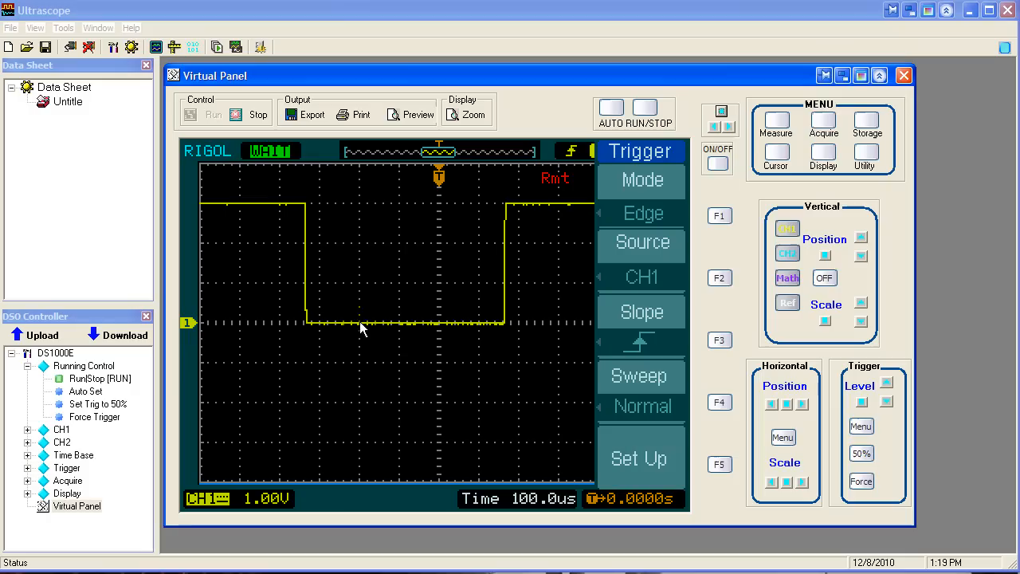
mouse_move(369, 184)
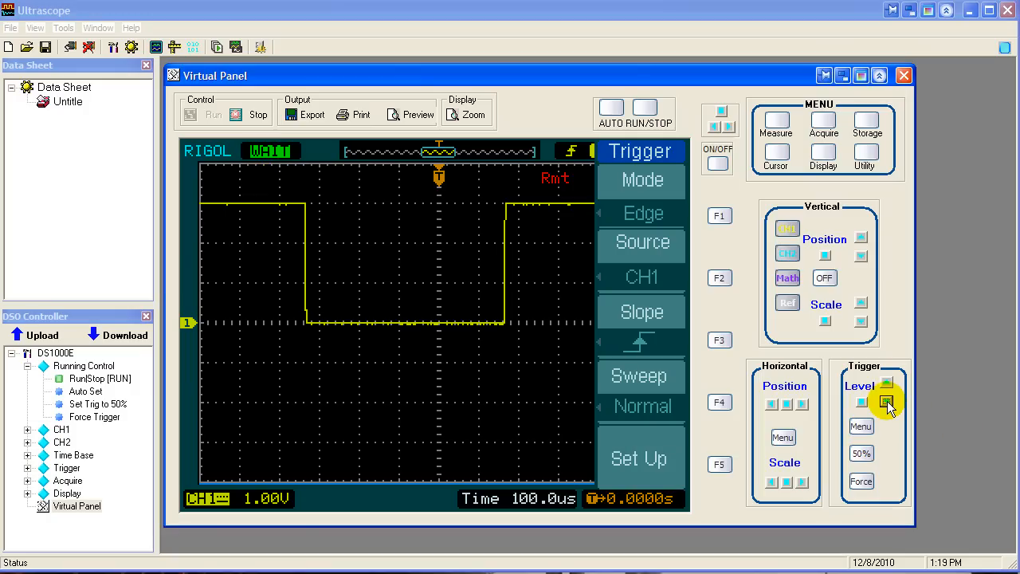
Move the trigger level from about 3.16V into the wave until the status shows T'D.
left_click(886, 402)
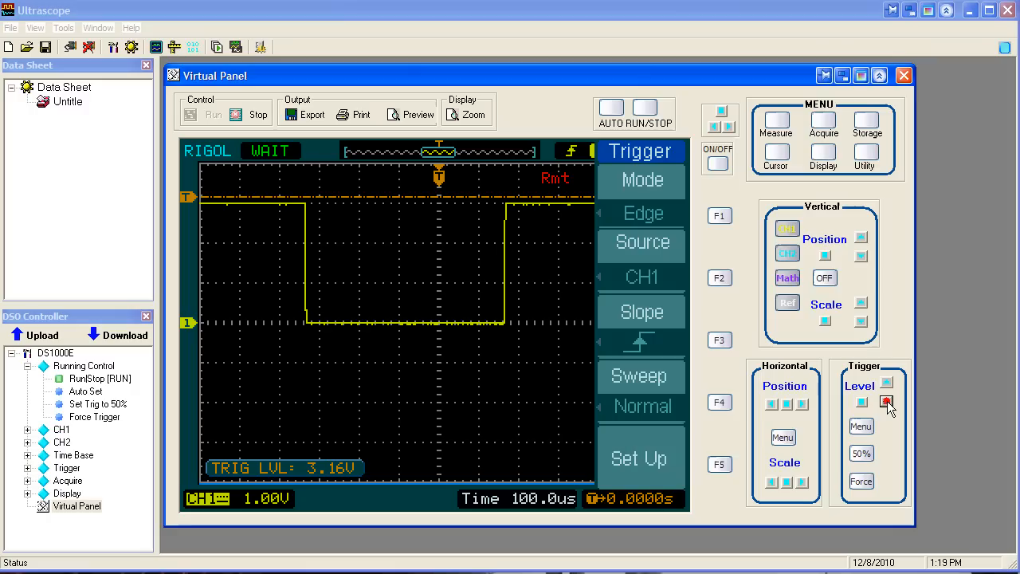
left_click(886, 402)
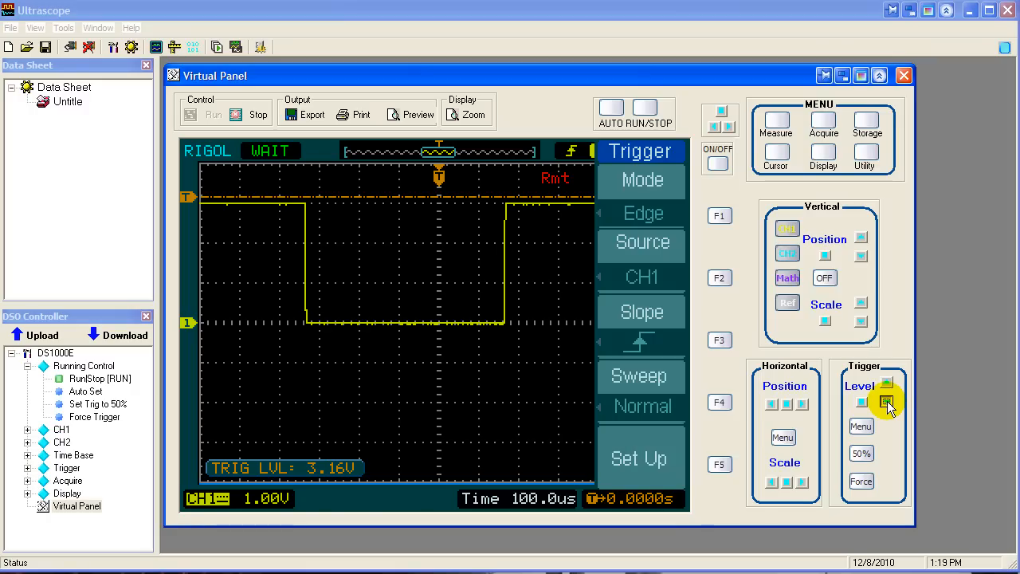
left_click(886, 402)
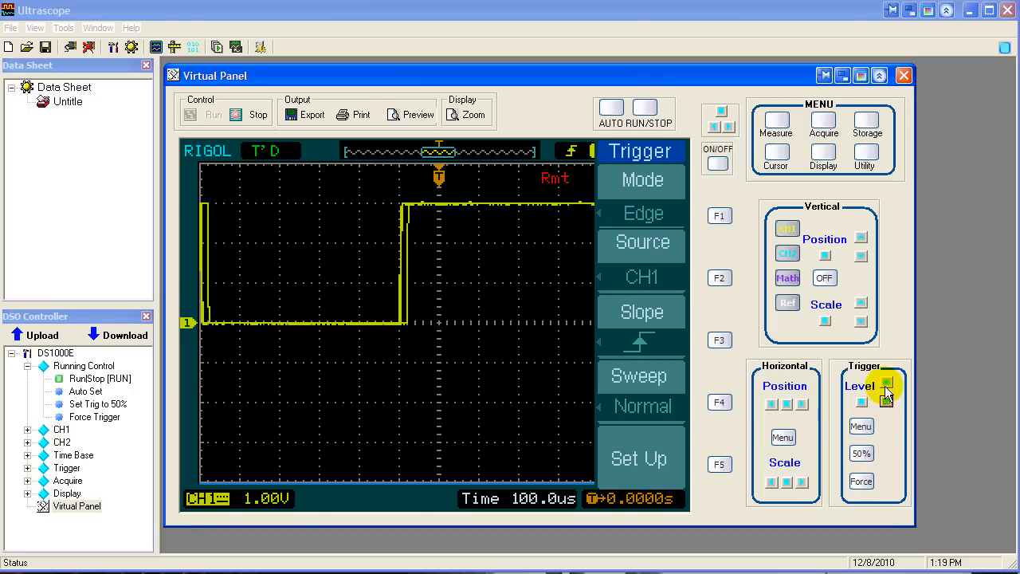
left_click(886, 385)
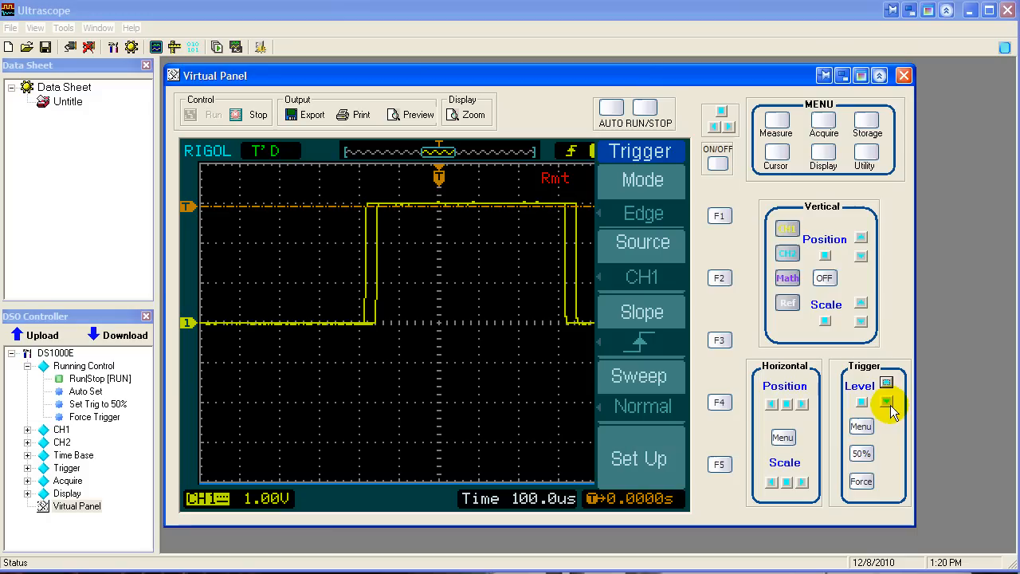
left_click(886, 402)
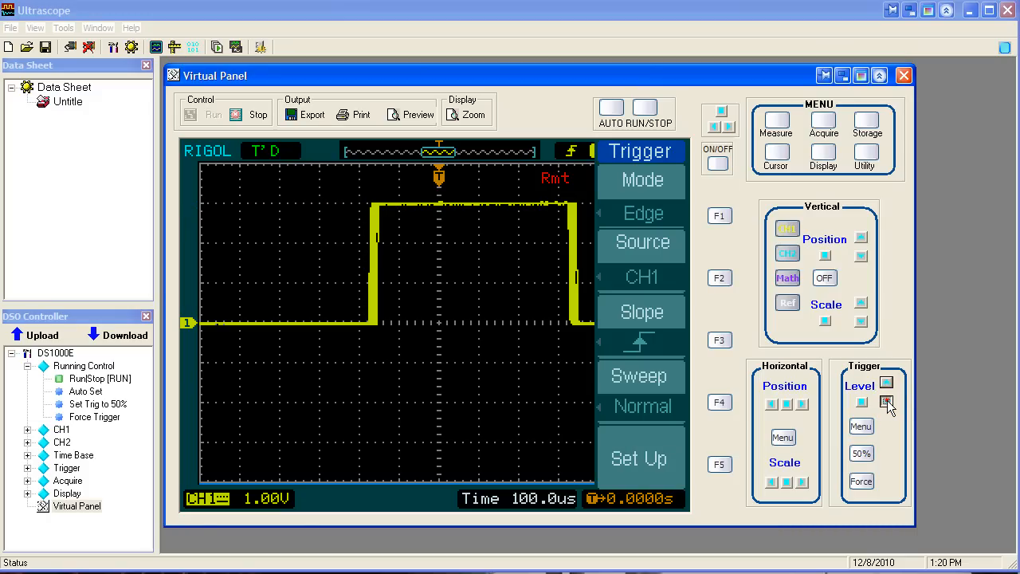
left_click(886, 401)
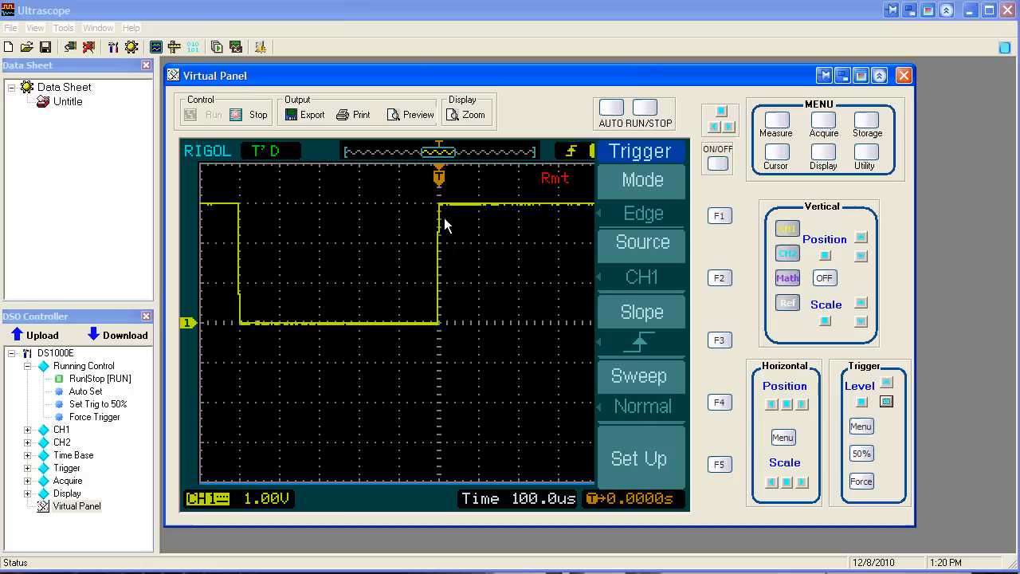
mouse_move(448, 239)
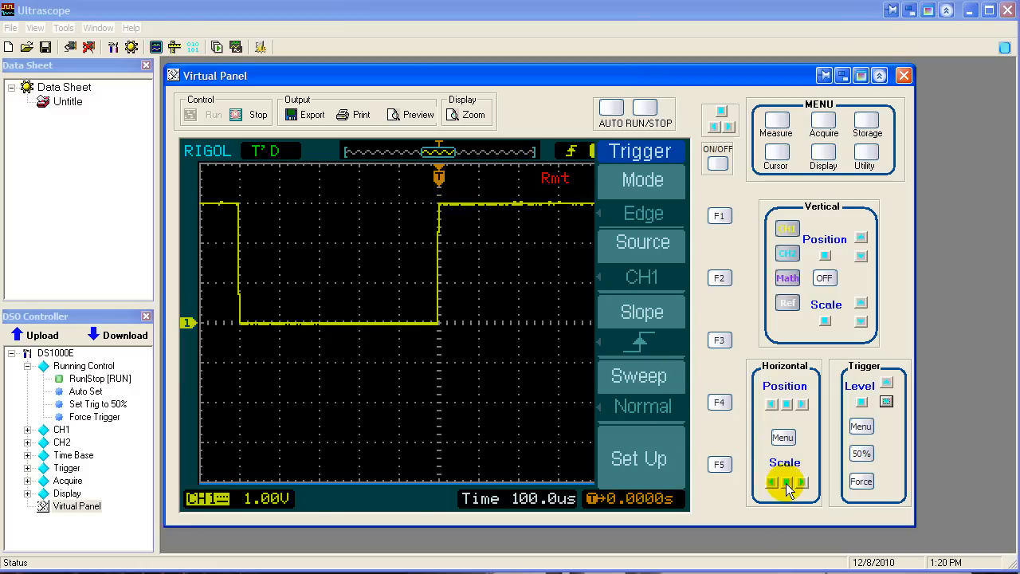
Enter delayed sweep with the Horizontal Scale knob and set the zoom window to 2.000us on the rising edge.
left_click(800, 481)
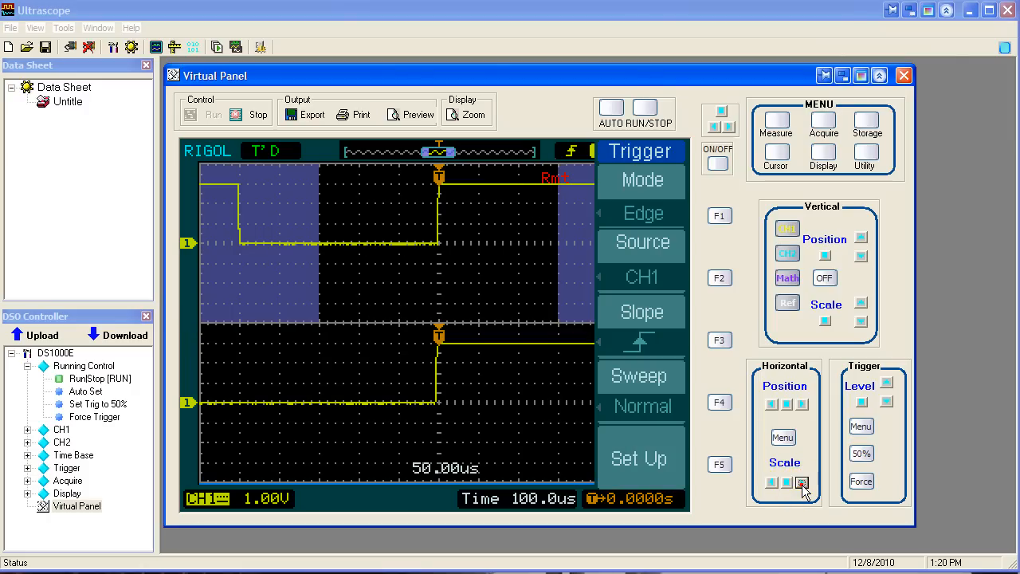
left_click(802, 483)
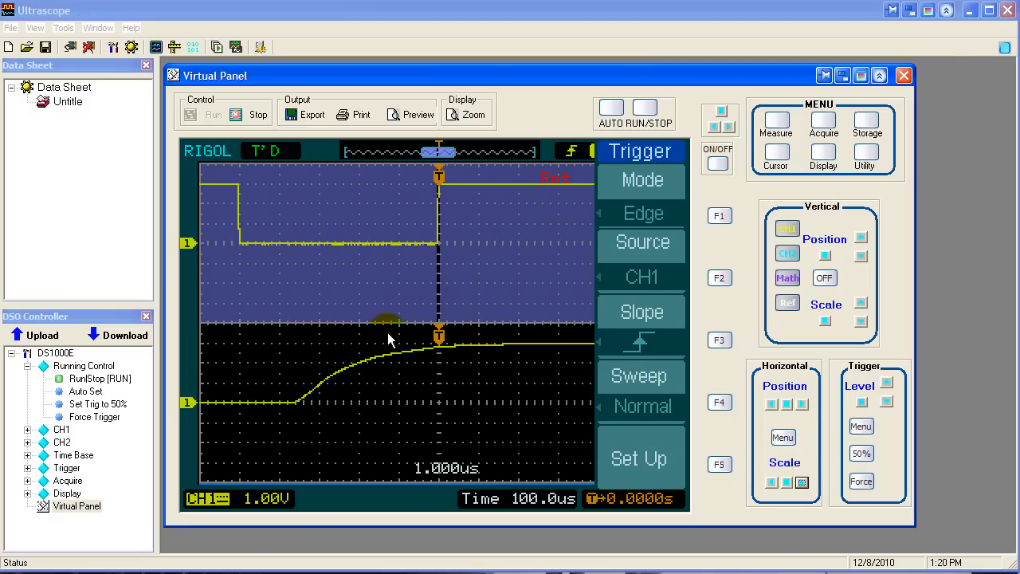
left_click(770, 481)
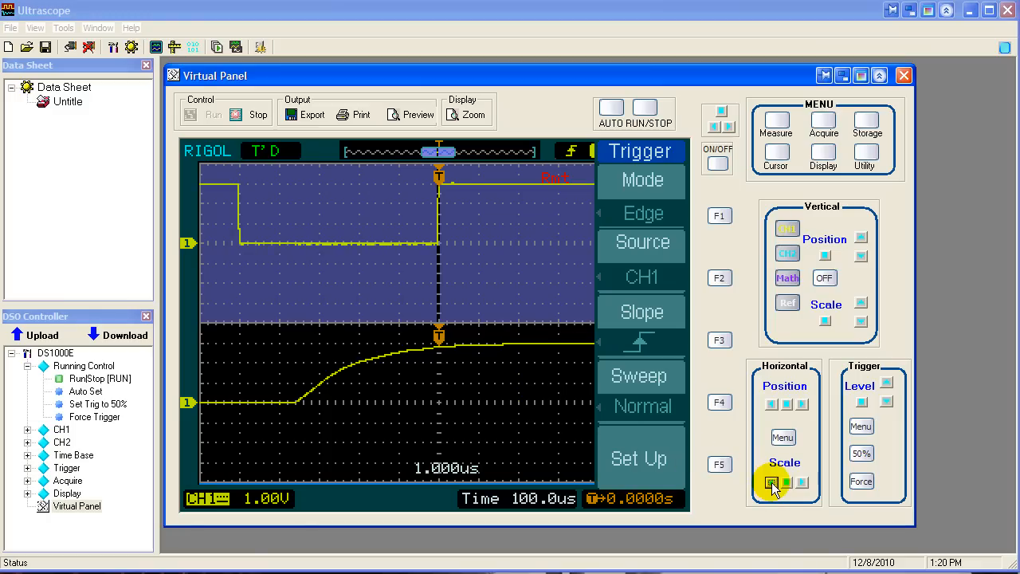
left_click(771, 483)
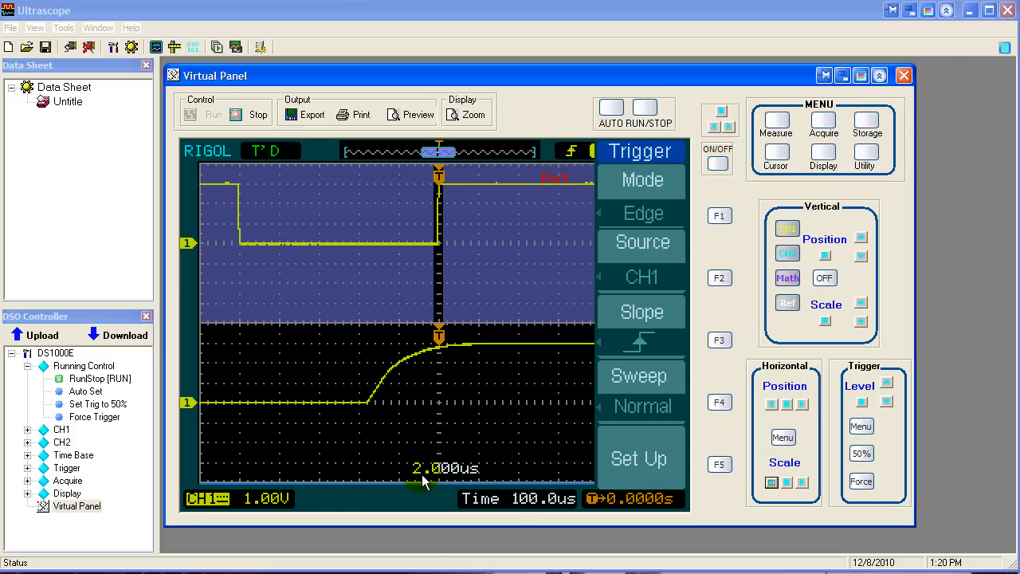
mouse_move(486, 402)
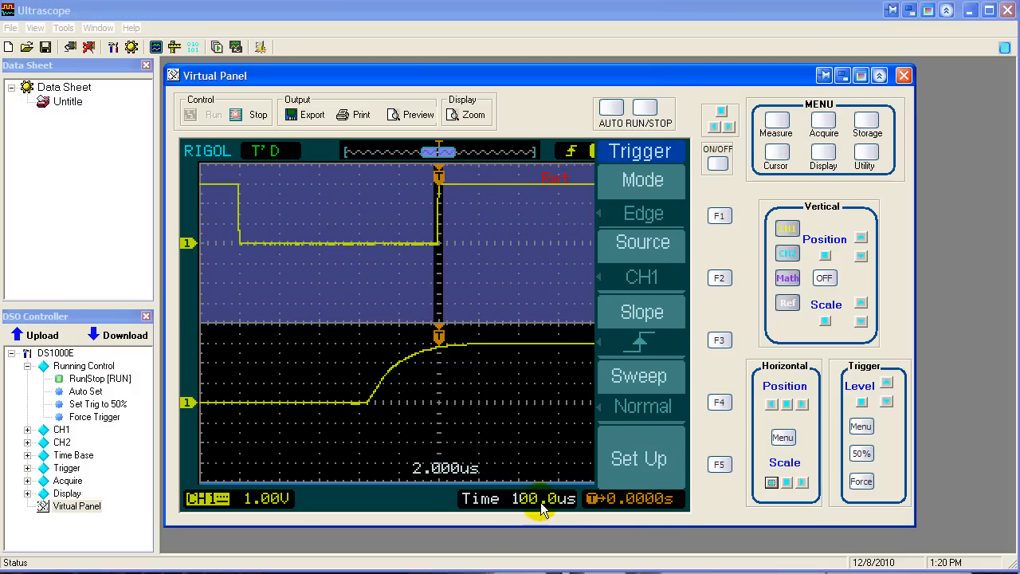
mouse_move(466, 418)
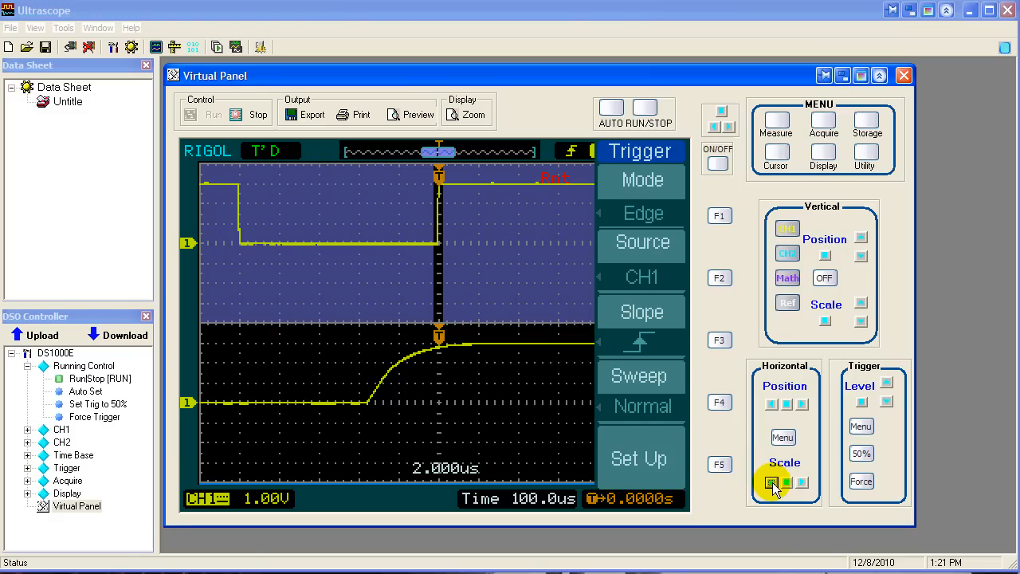
left_click(786, 483)
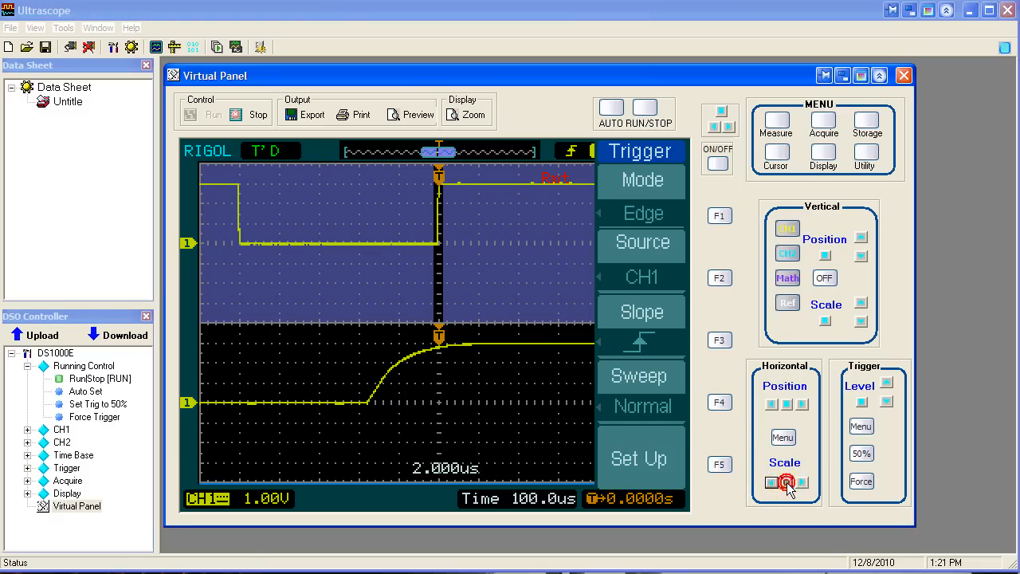
Leave the delayed sweep and raise the trigger level to about 2.72V above the wave for WAIT status.
left_click(786, 484)
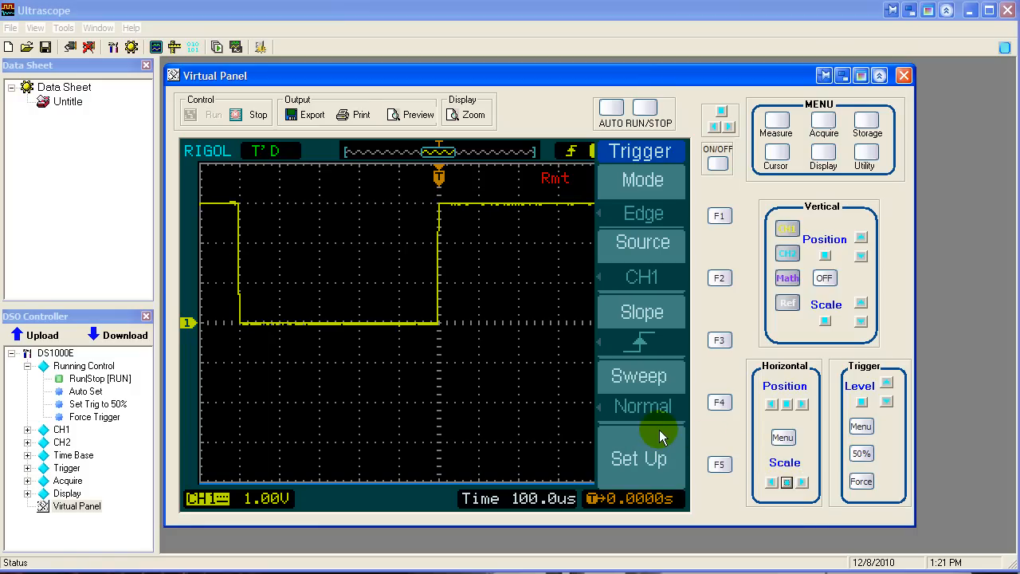
mouse_move(653, 420)
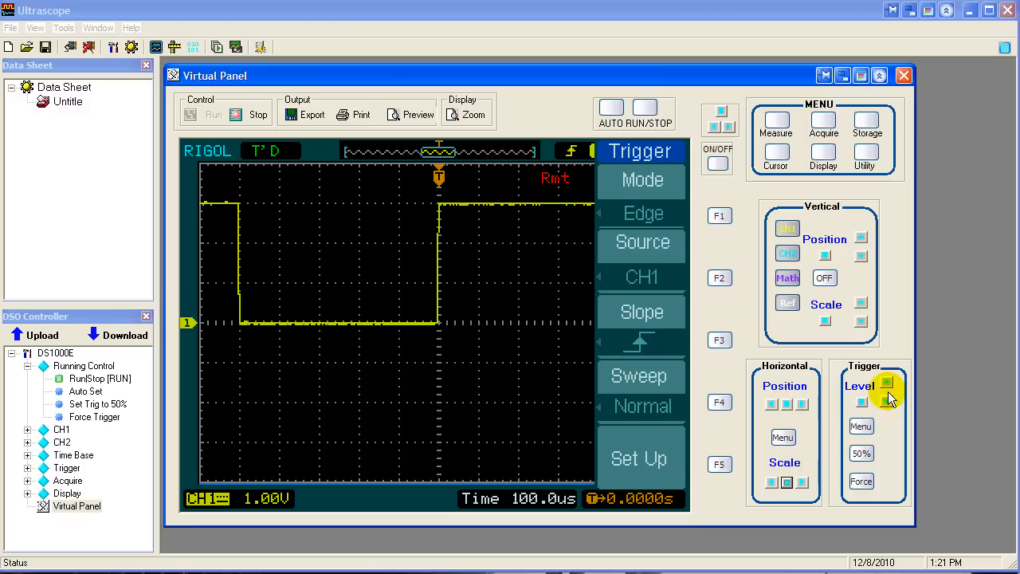
left_click(886, 383)
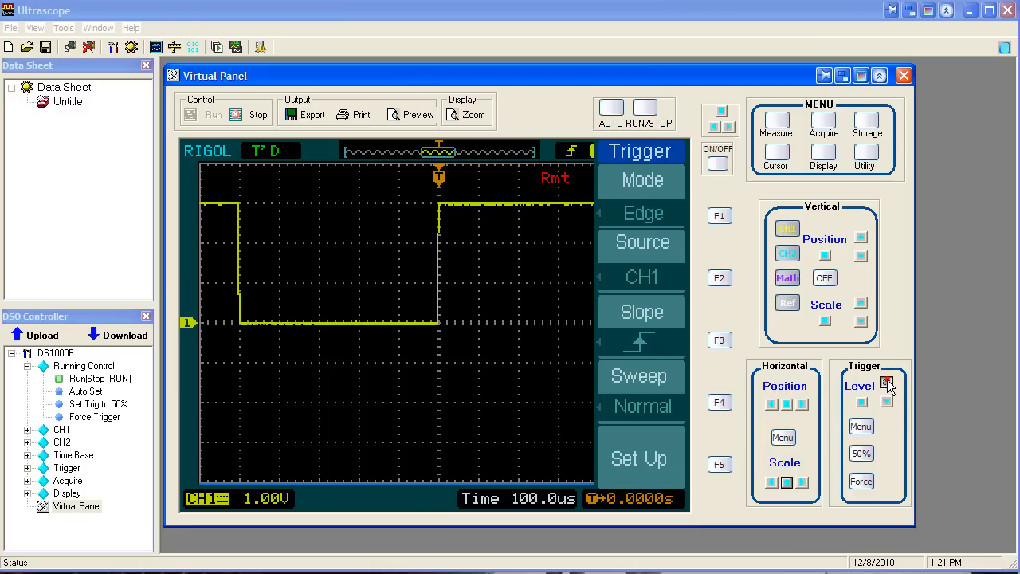
left_click(886, 383)
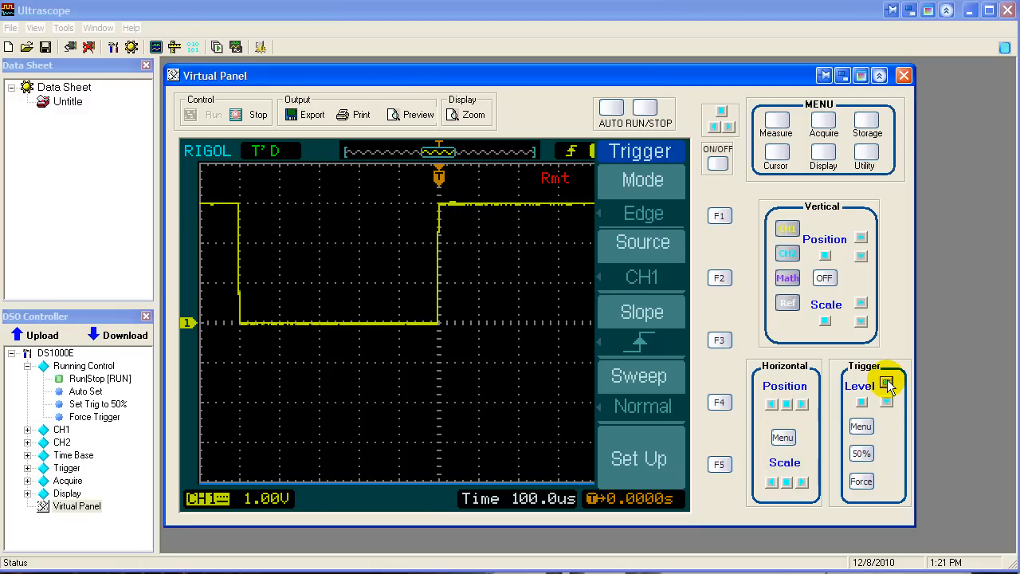
left_click(886, 382)
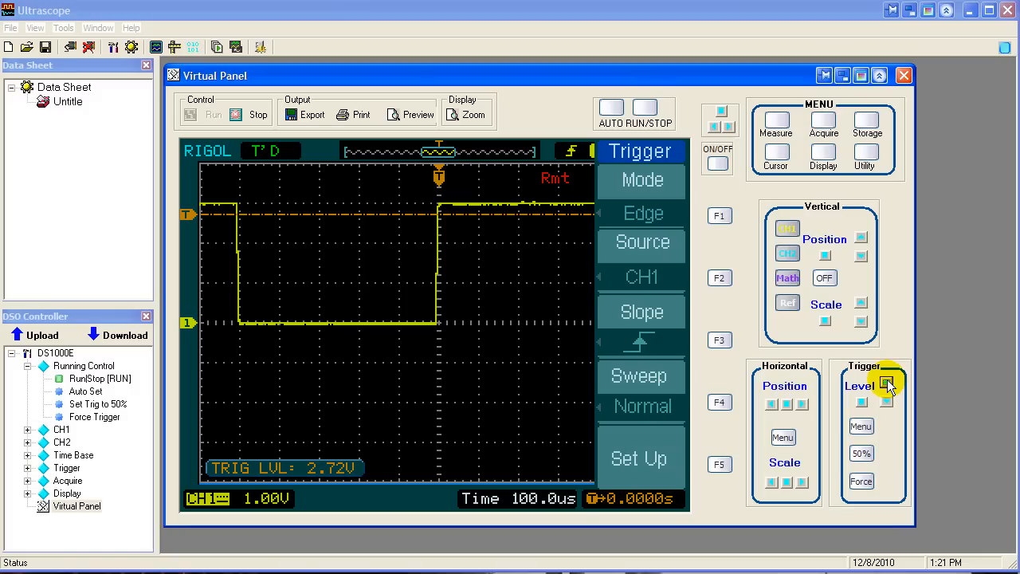
left_click(887, 383)
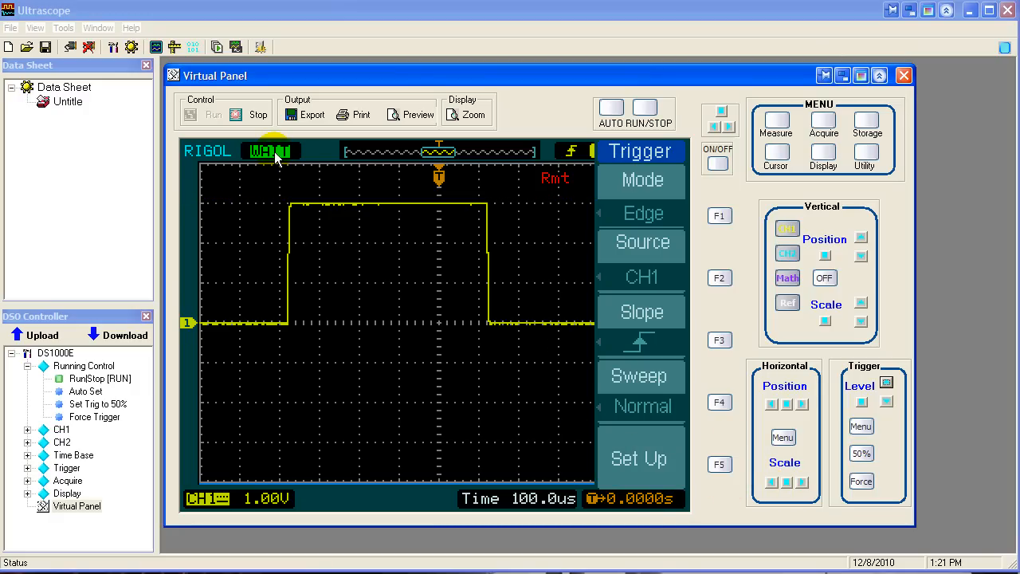
mouse_move(249, 153)
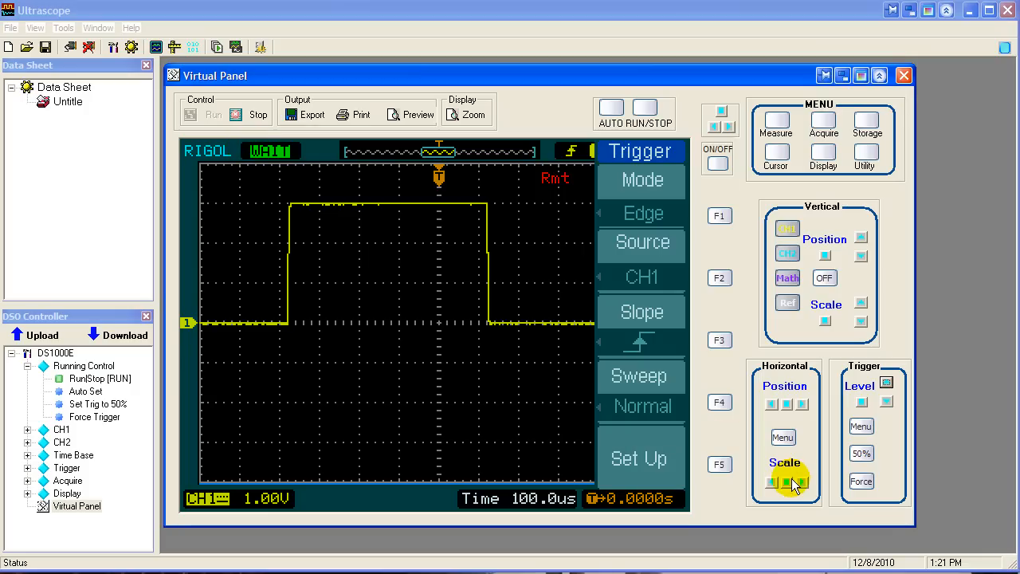
mouse_move(804, 405)
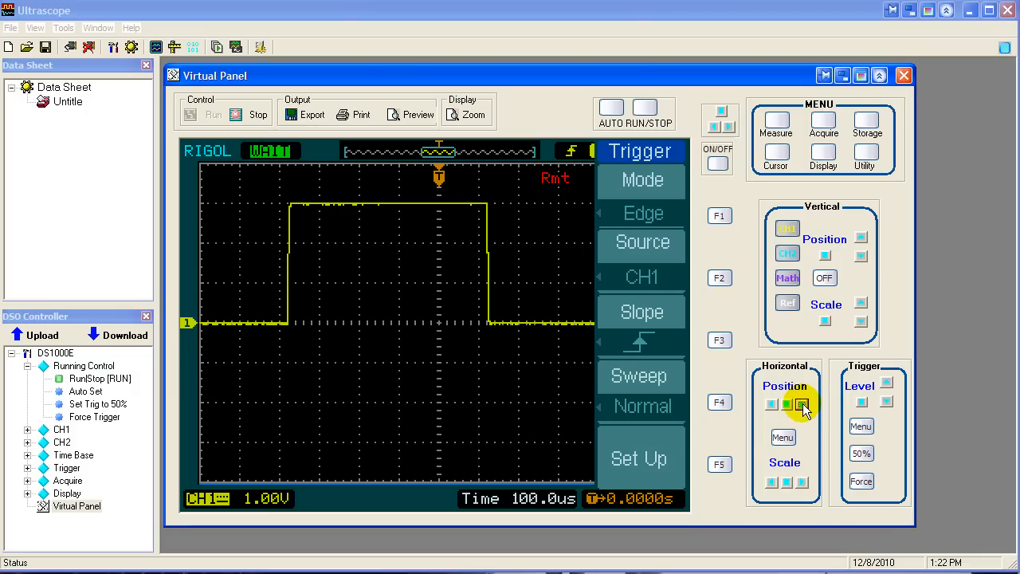
Use Trigger 50% to re-centre the level at the signal midpoint and restore T'D triggering.
left_click(801, 405)
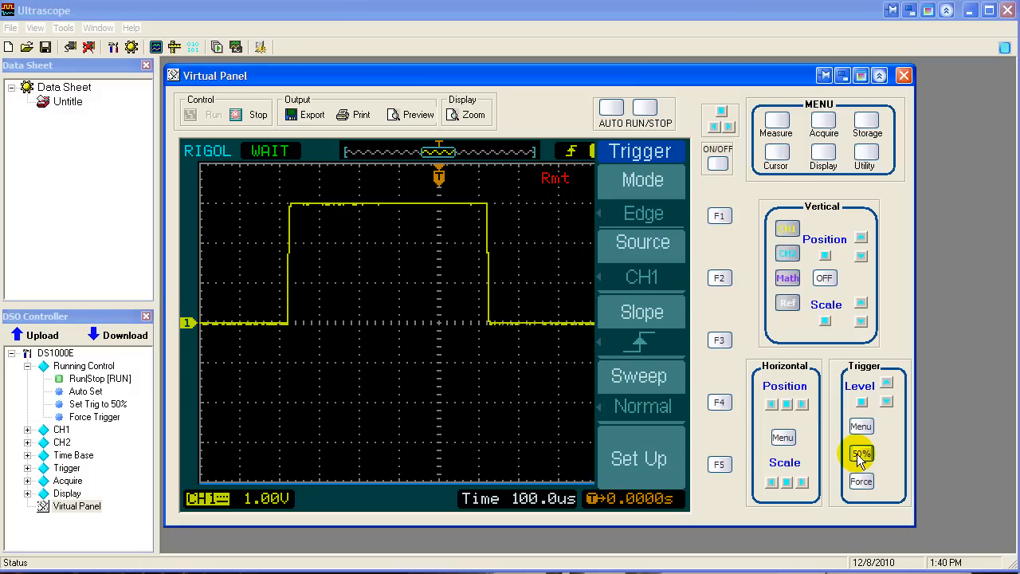
left_click(861, 454)
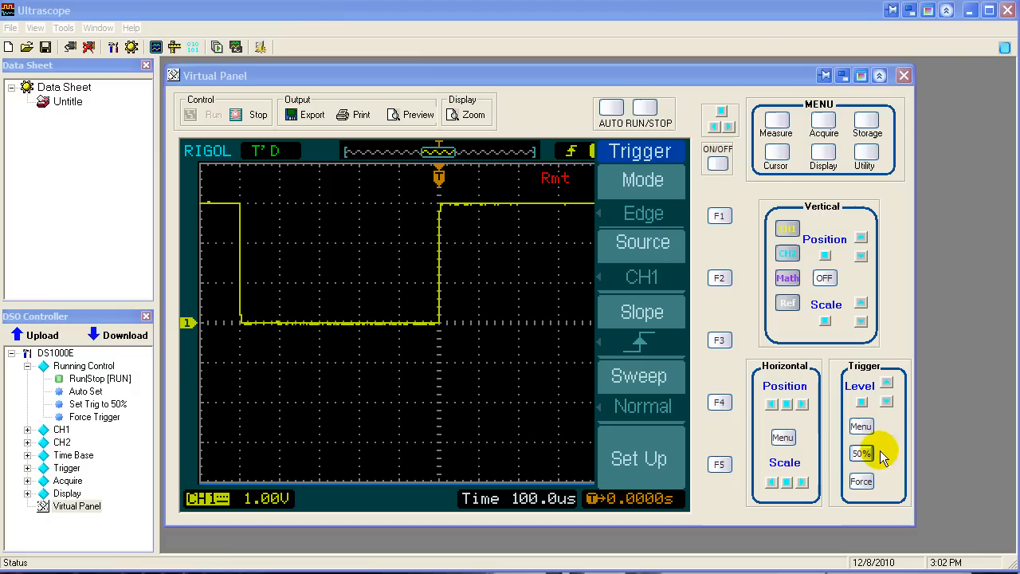
left_click(861, 452)
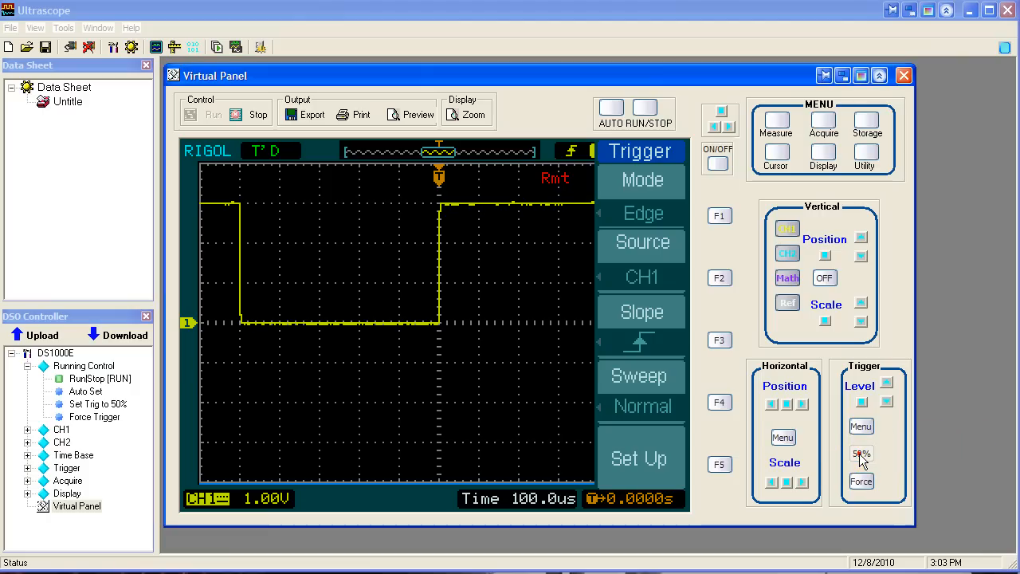
left_click(861, 455)
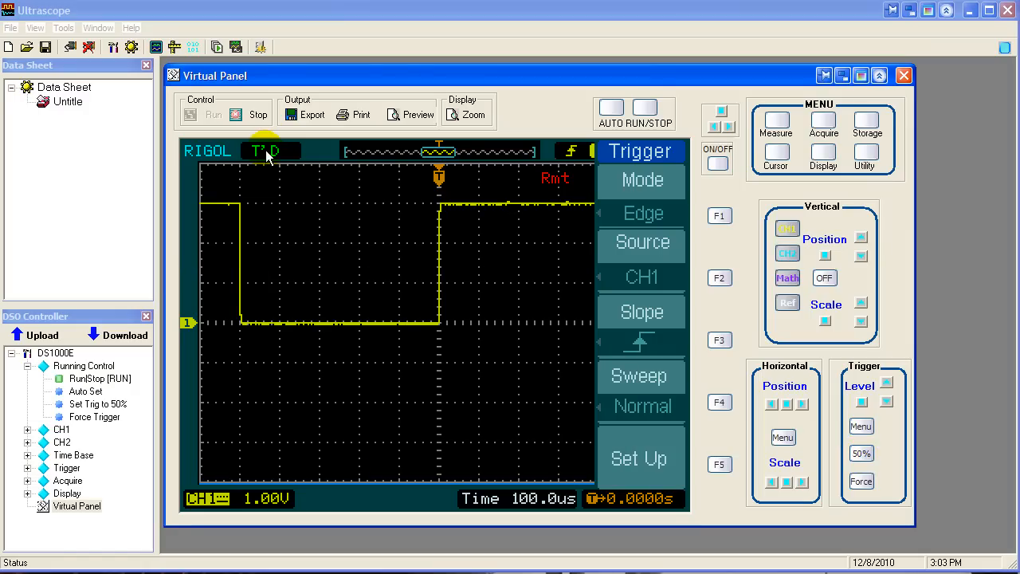
mouse_move(859, 385)
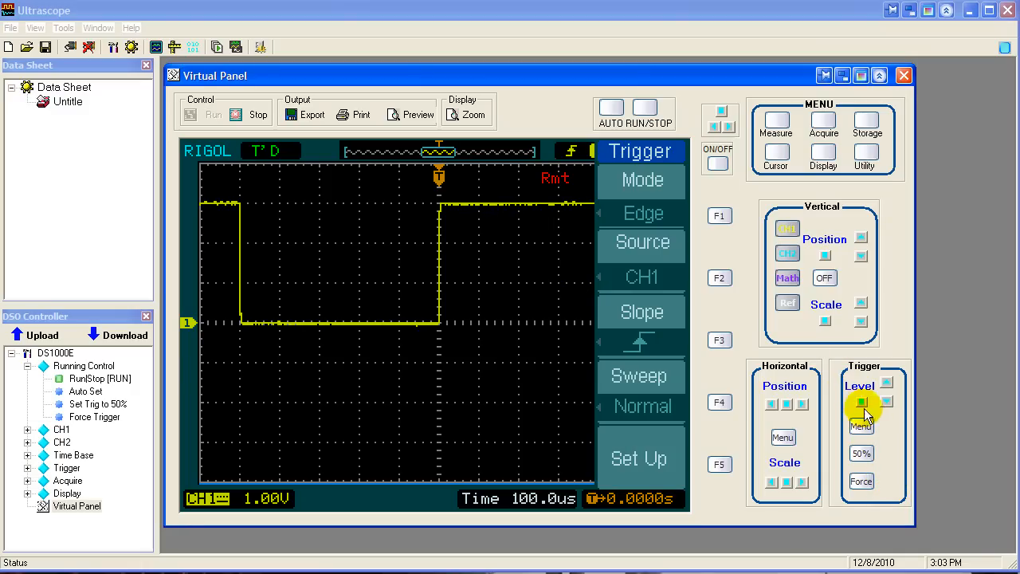
left_click(862, 404)
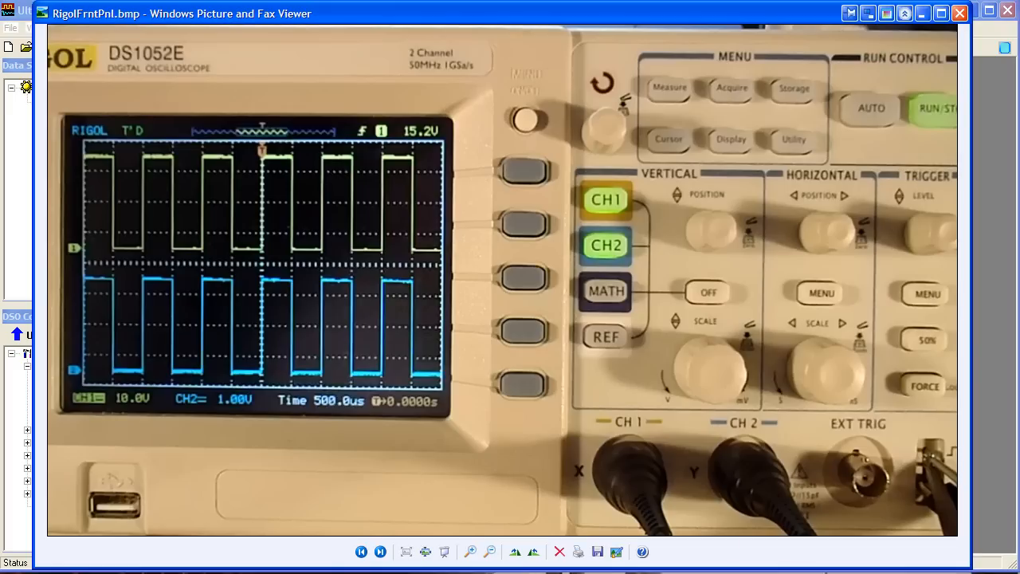
mouse_move(931, 226)
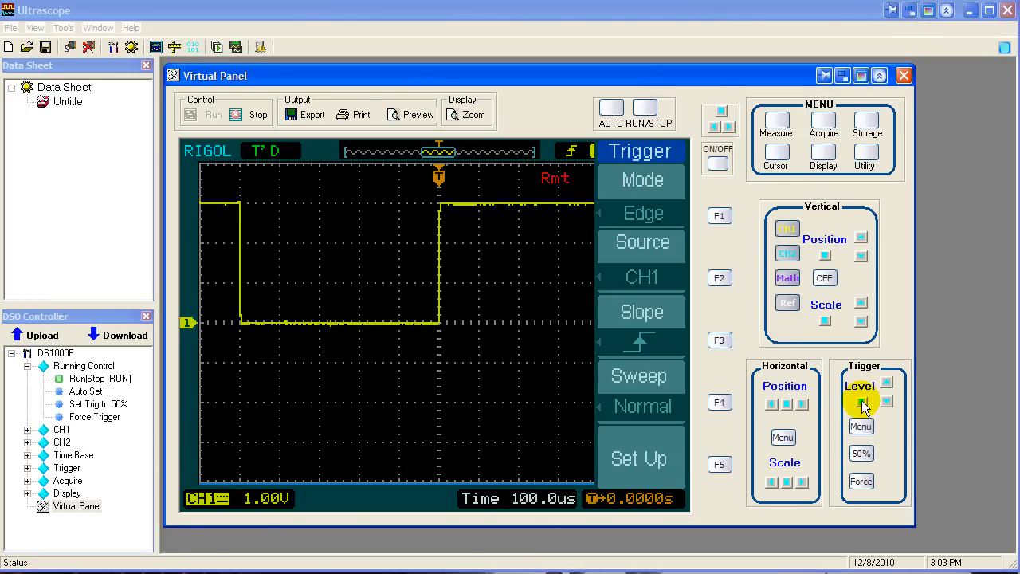
Lower the trigger level stepwise to 0.00uV at the baseline so the status shows WAIT.
left_click(860, 402)
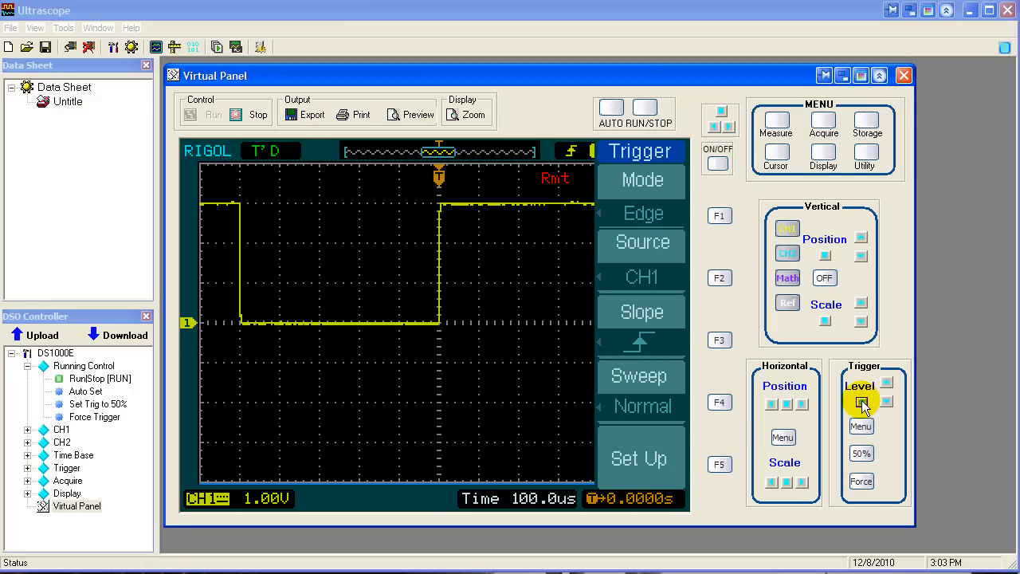
left_click(861, 402)
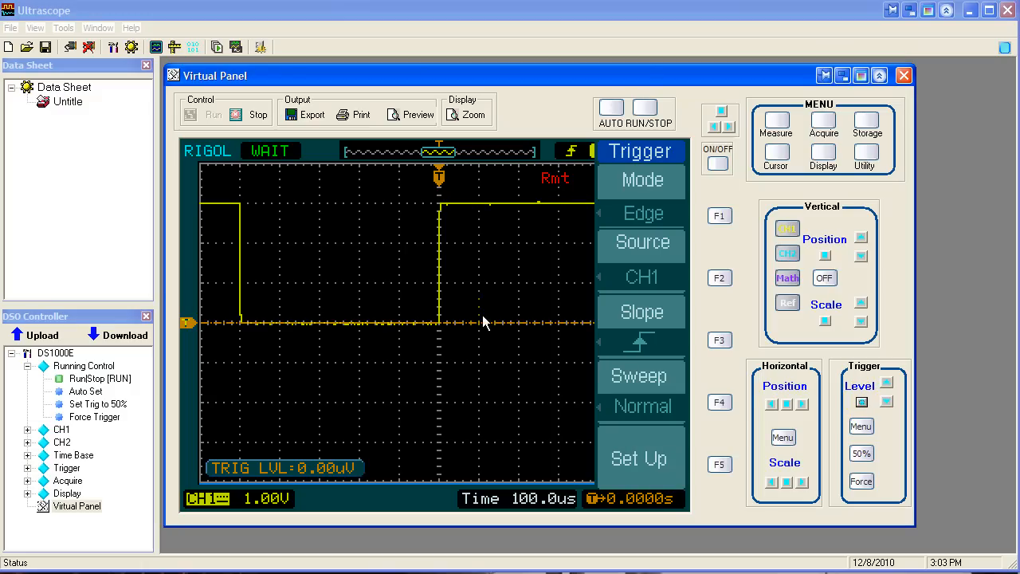
left_click(886, 401)
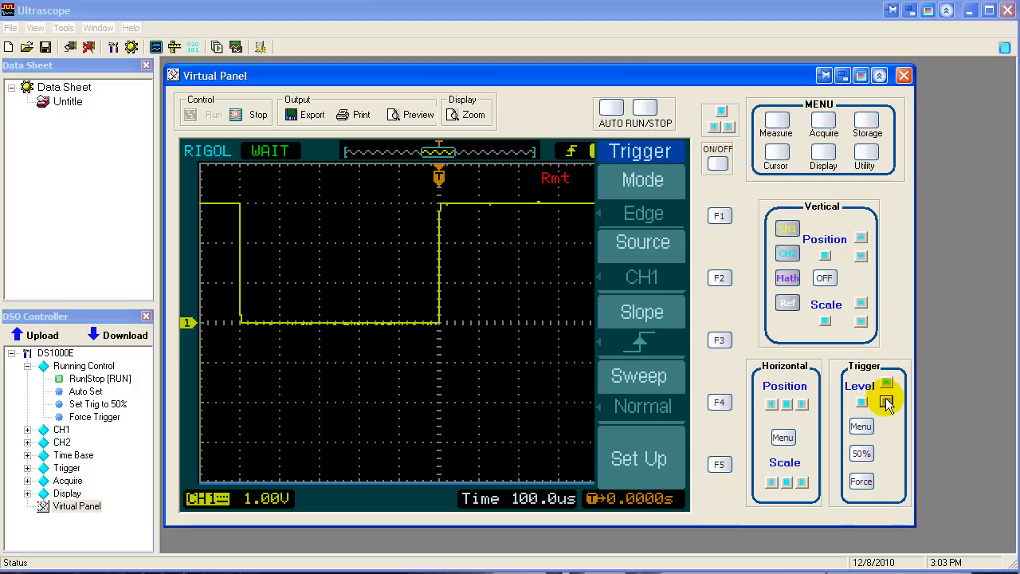
left_click(860, 406)
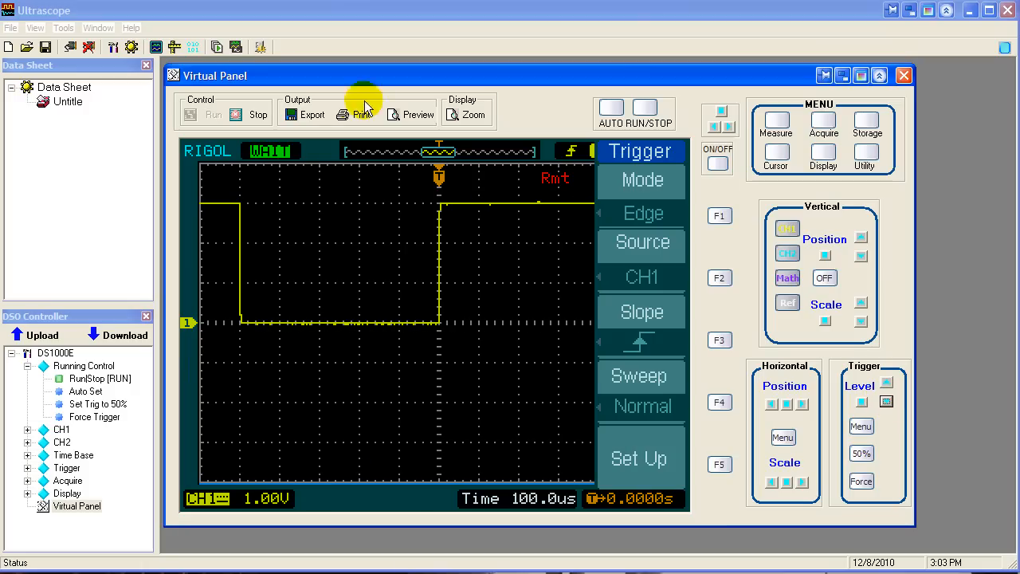
mouse_move(274, 151)
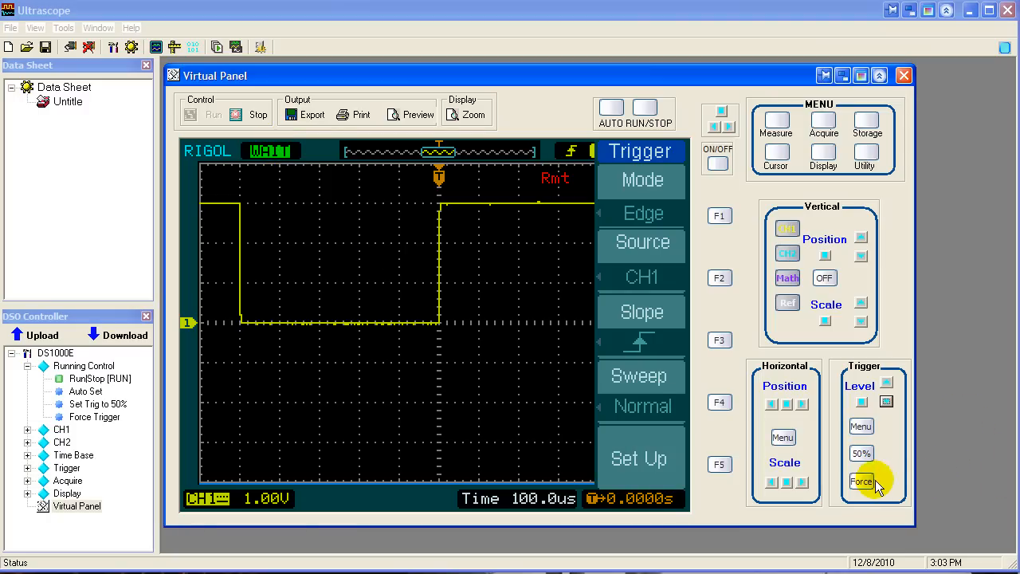
Force one acquisition with Trigger Force, capturing a single centred square pulse.
left_click(862, 481)
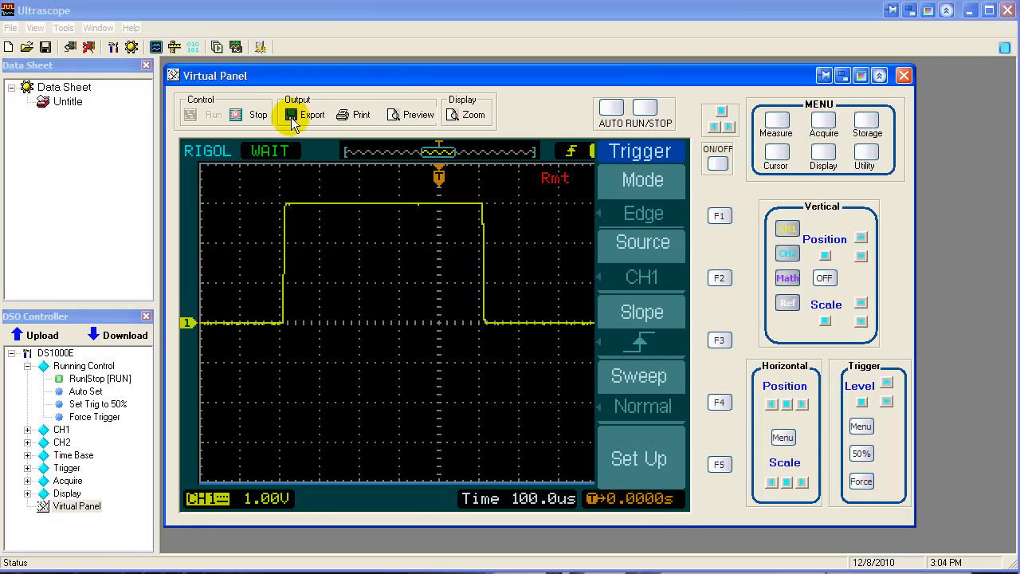
mouse_move(281, 148)
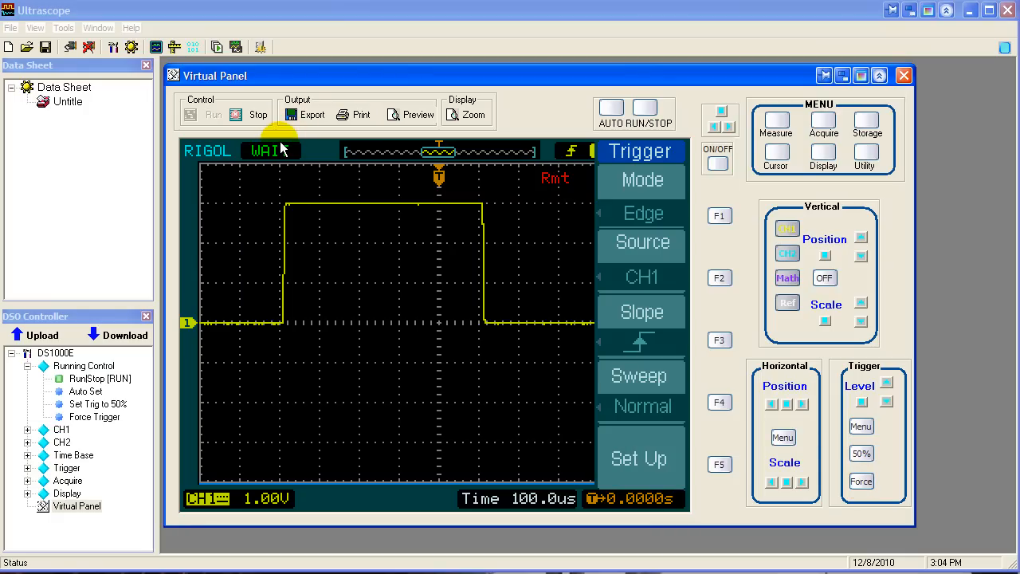
mouse_move(570, 239)
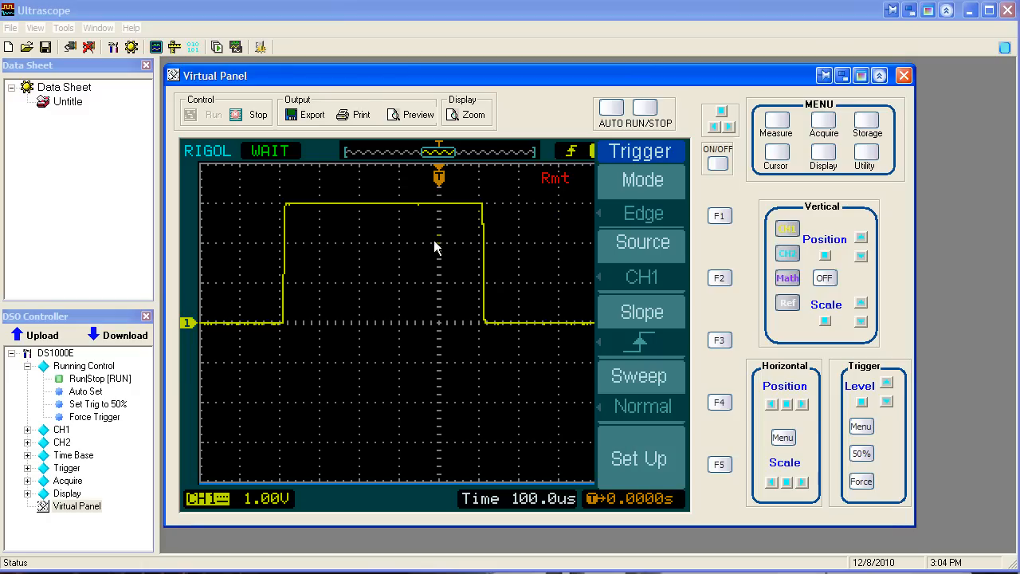
mouse_move(456, 289)
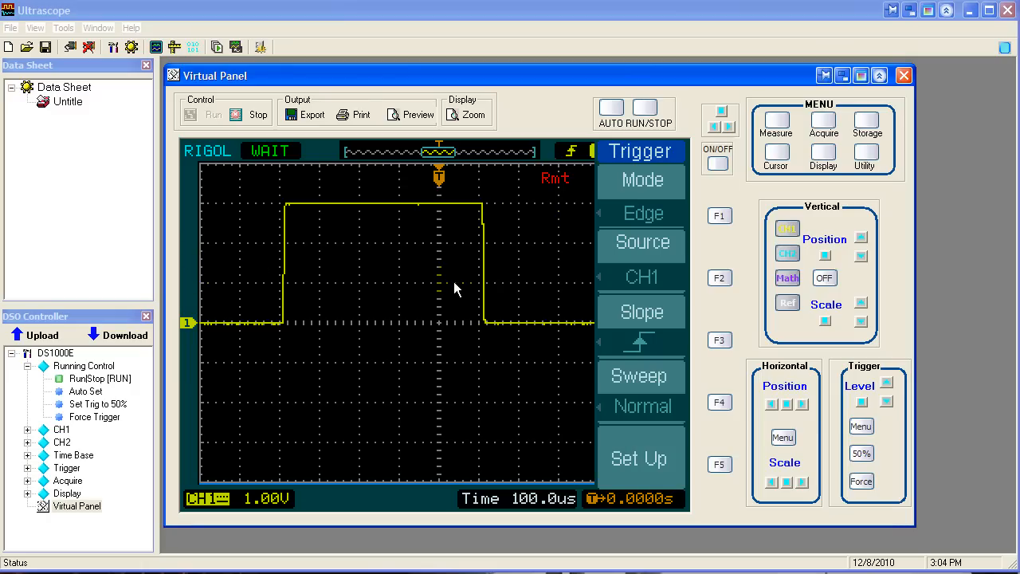
mouse_move(695, 274)
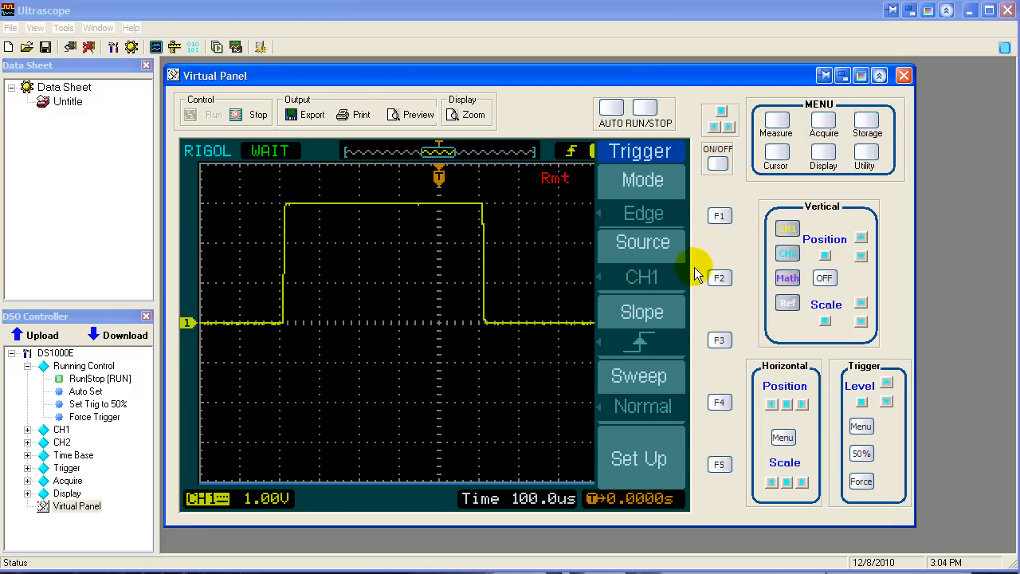
mouse_move(694, 265)
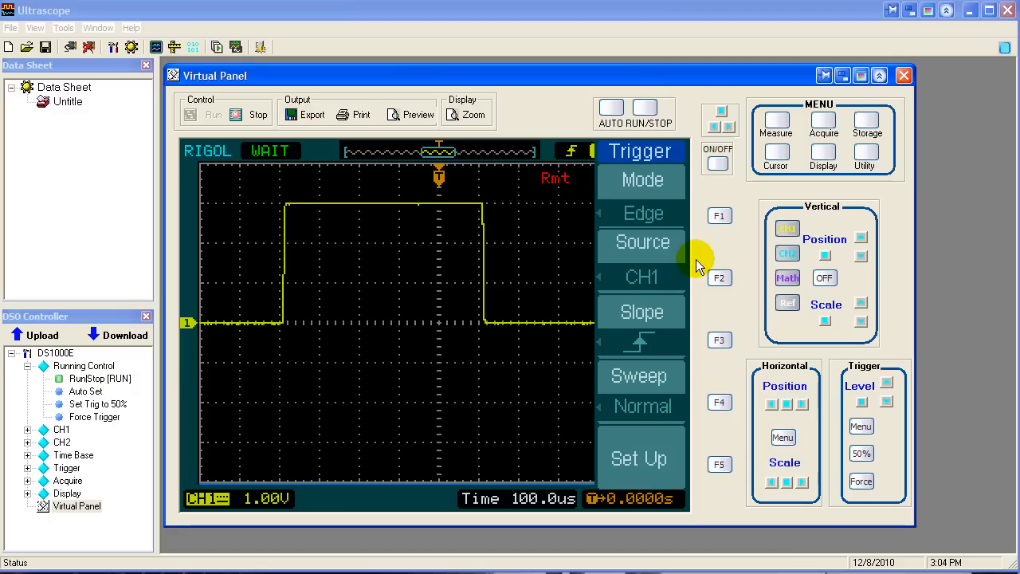
mouse_move(267, 159)
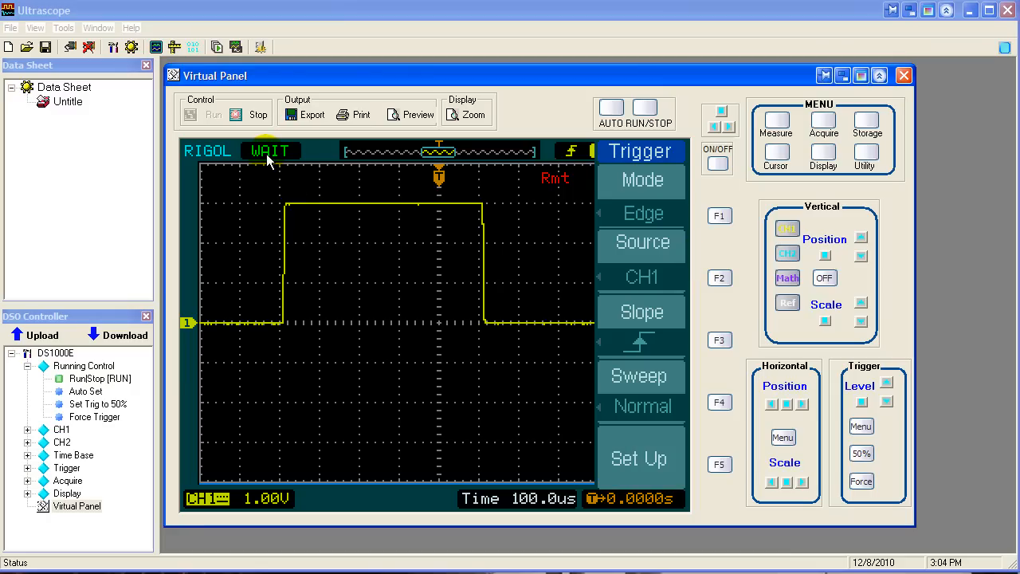